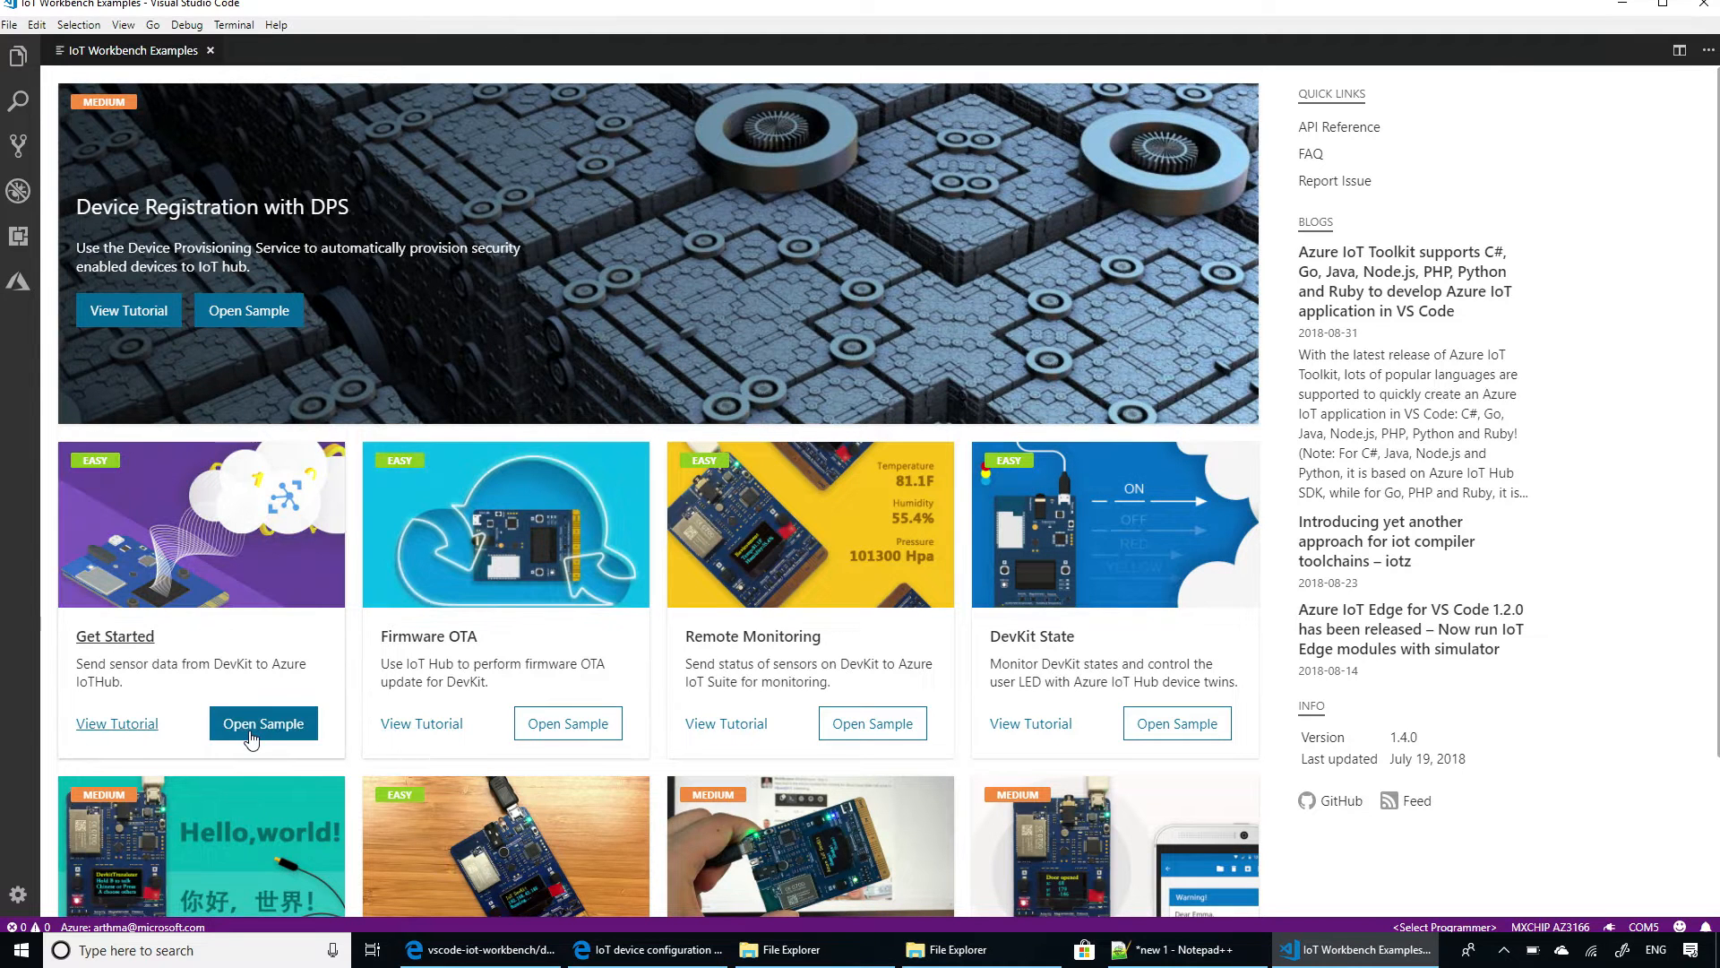
# Generate the Get Started sample in a new 'ota-' example folder and close its project window.
pyautogui.click(262, 722)
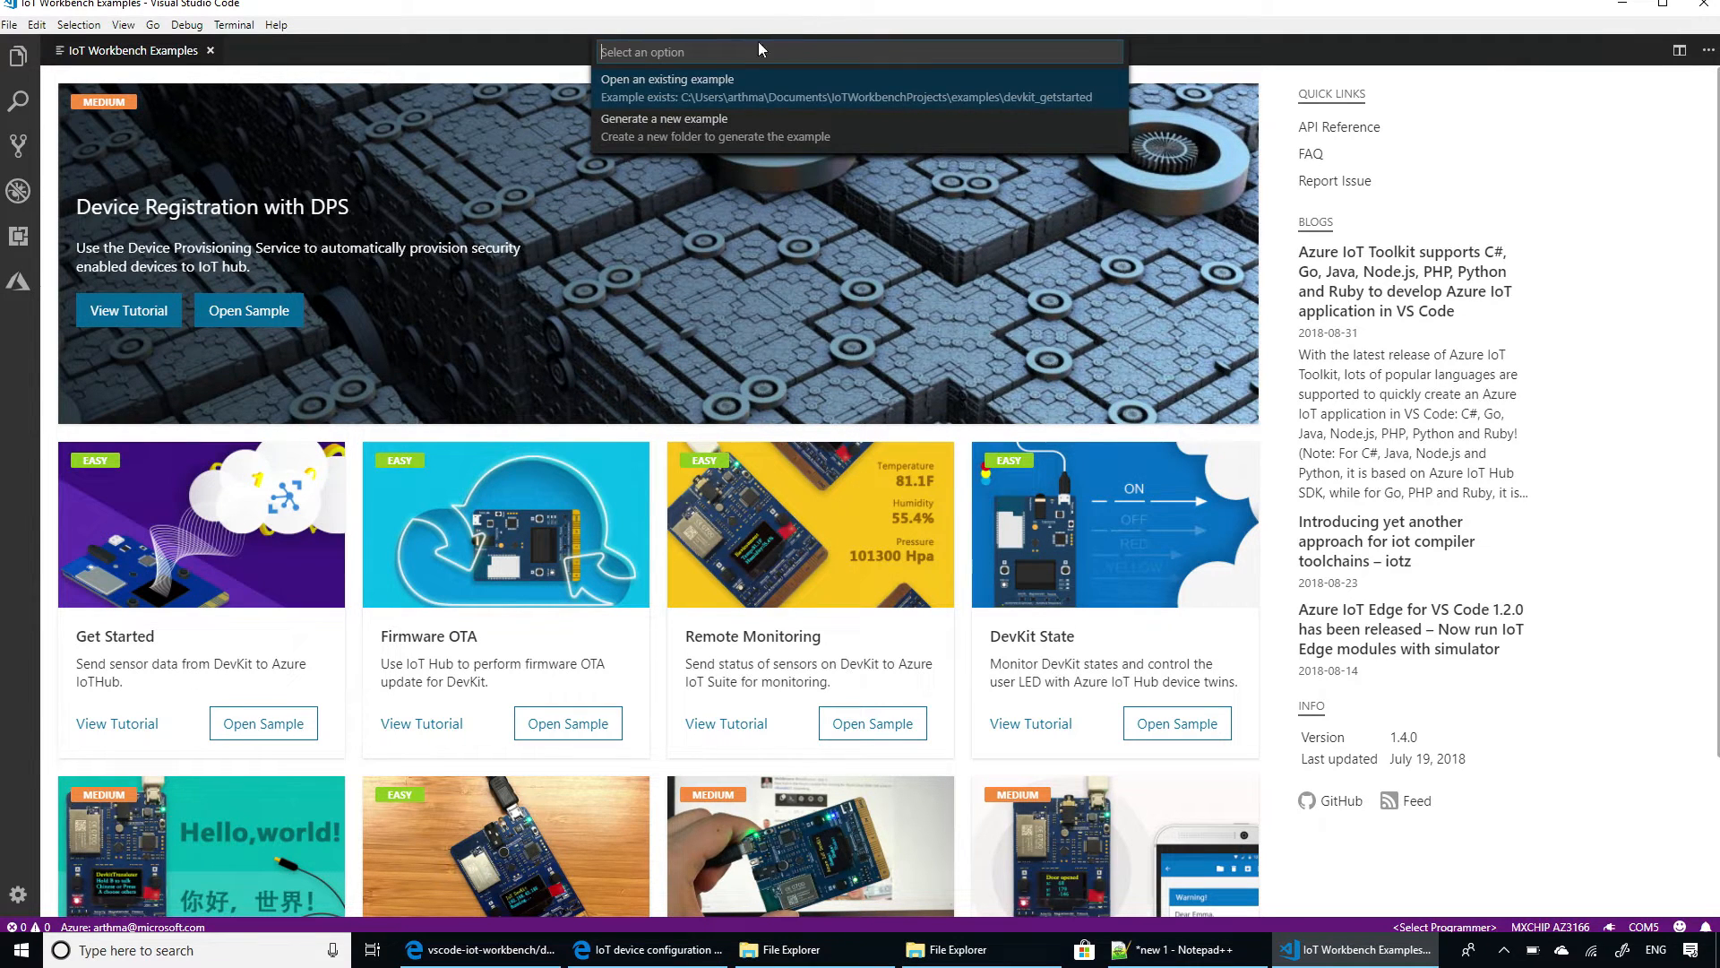
pyautogui.moveTo(694, 140)
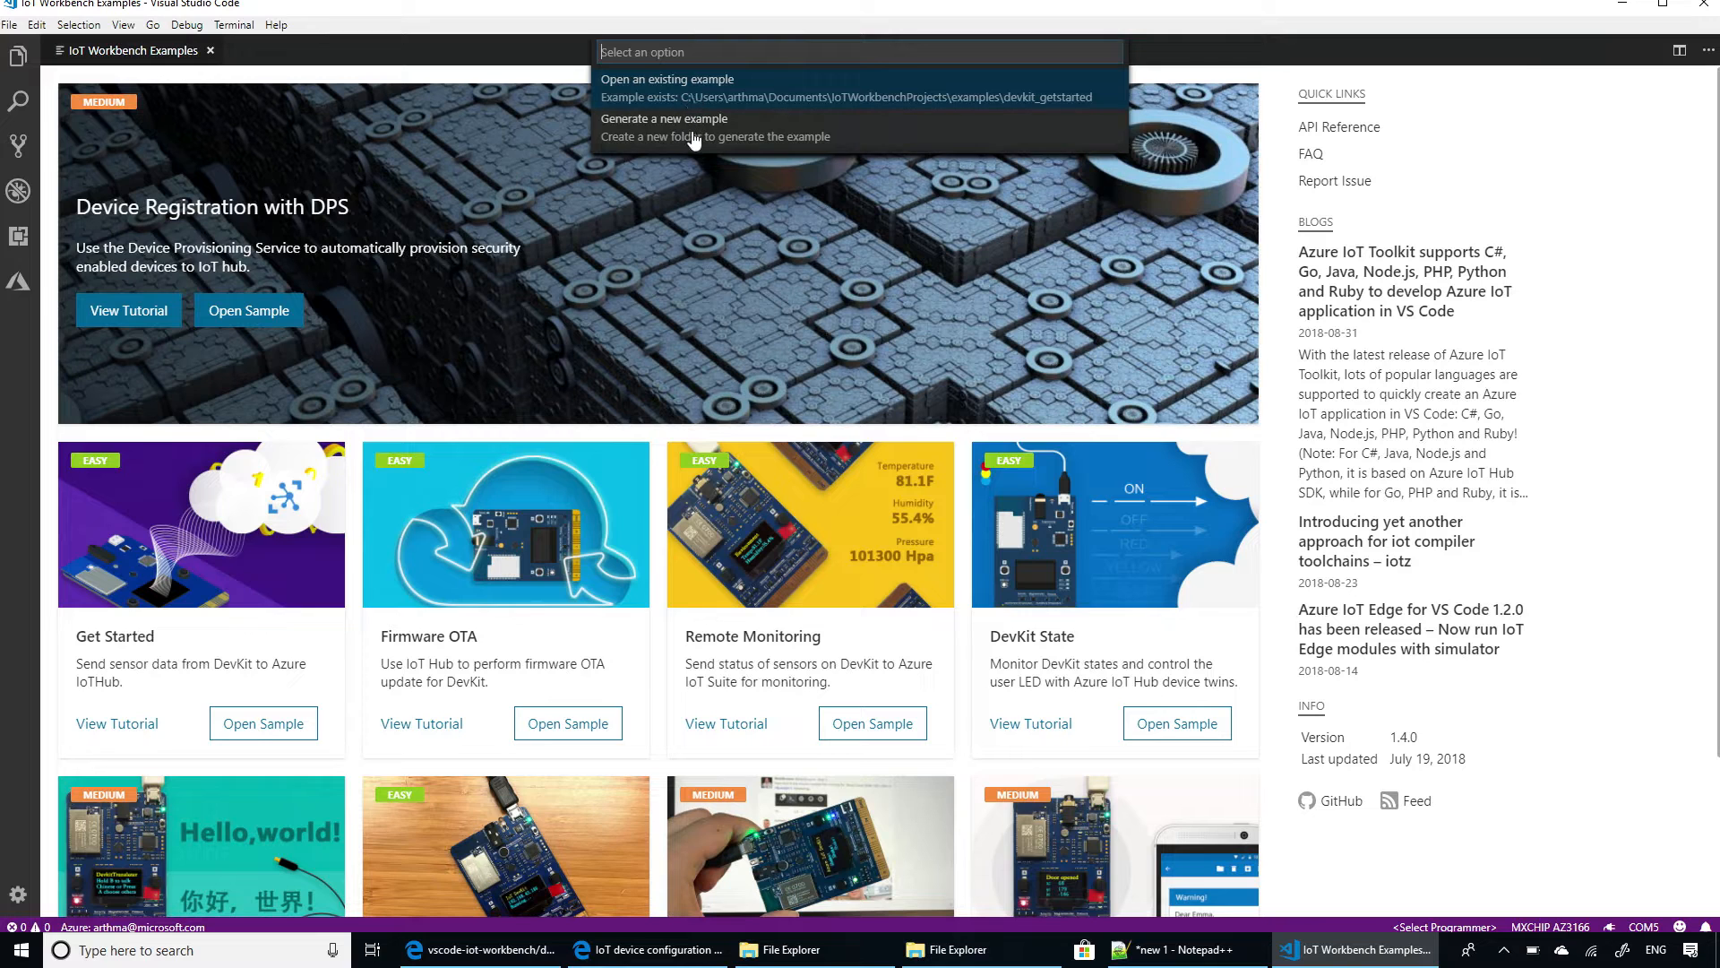
pyautogui.click(663, 118)
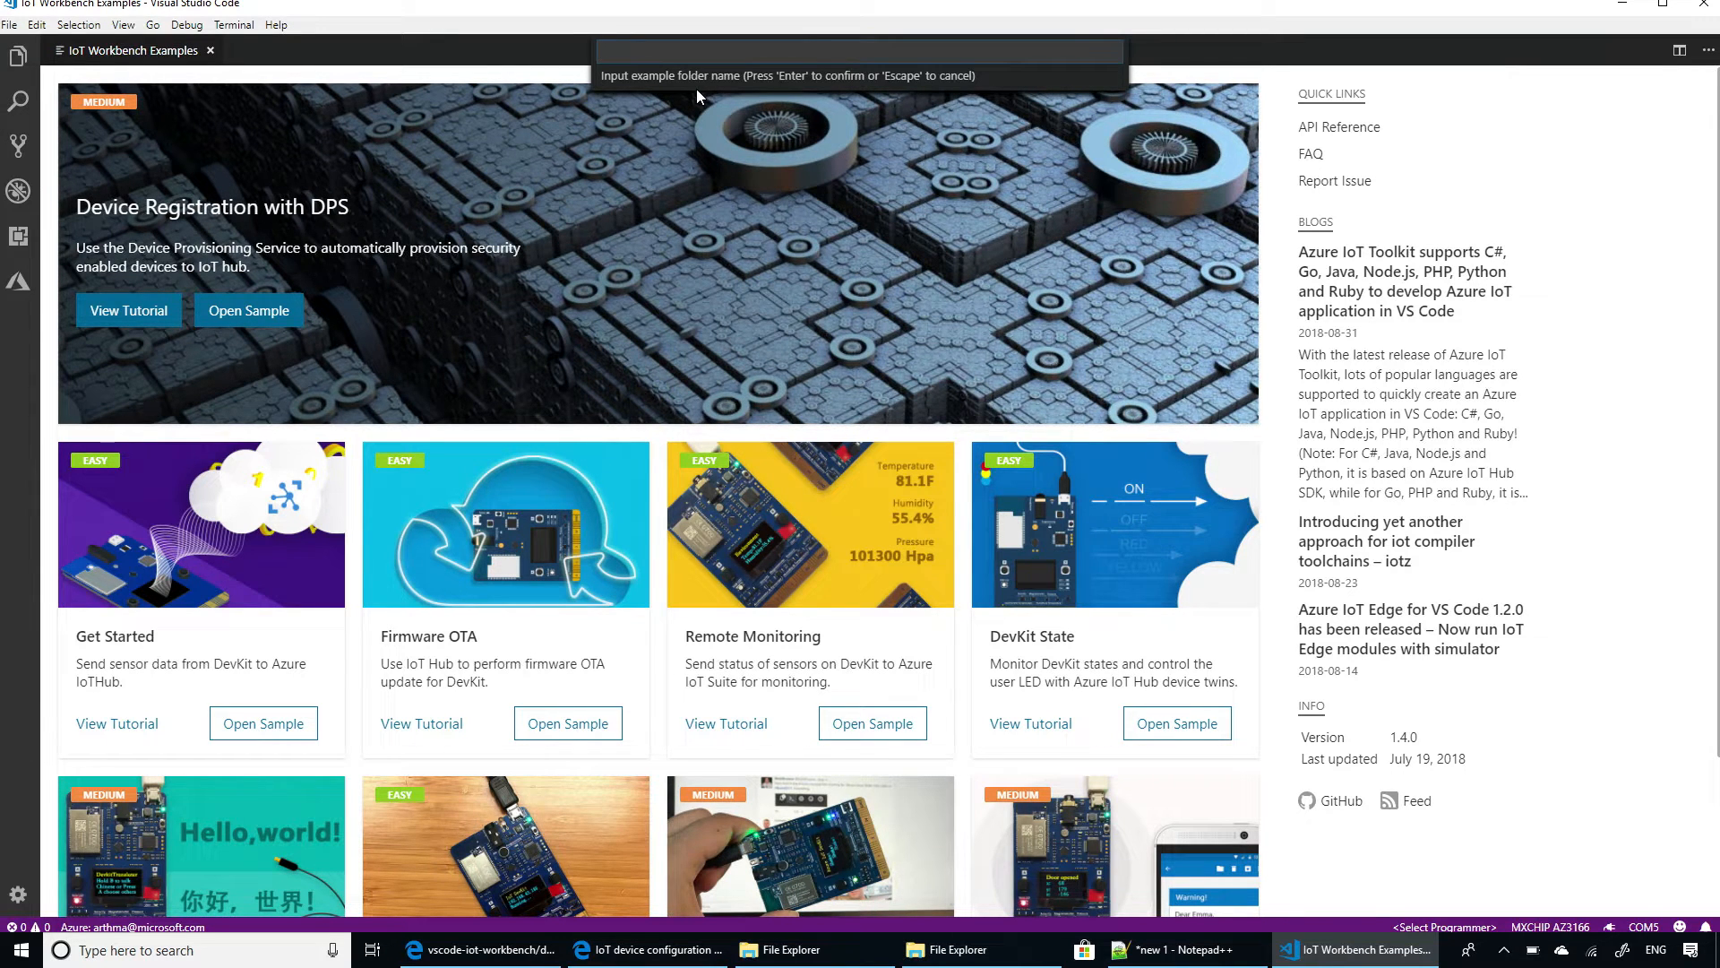
pyautogui.write('ota-')
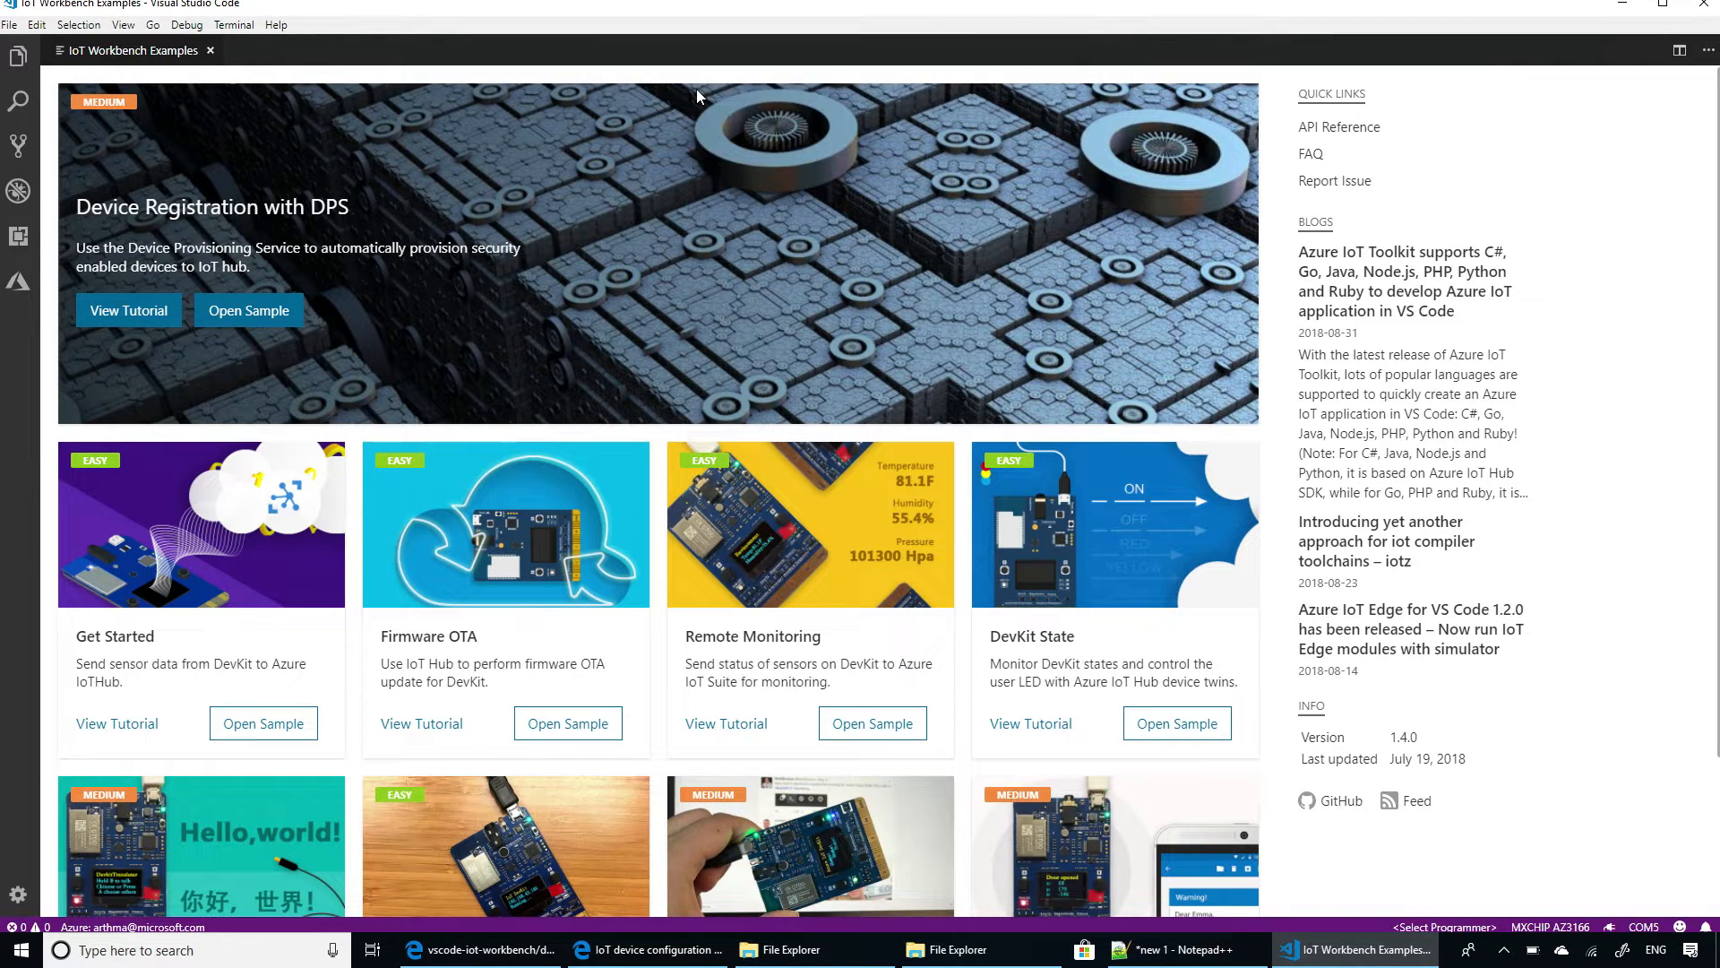
pyautogui.click(247, 310)
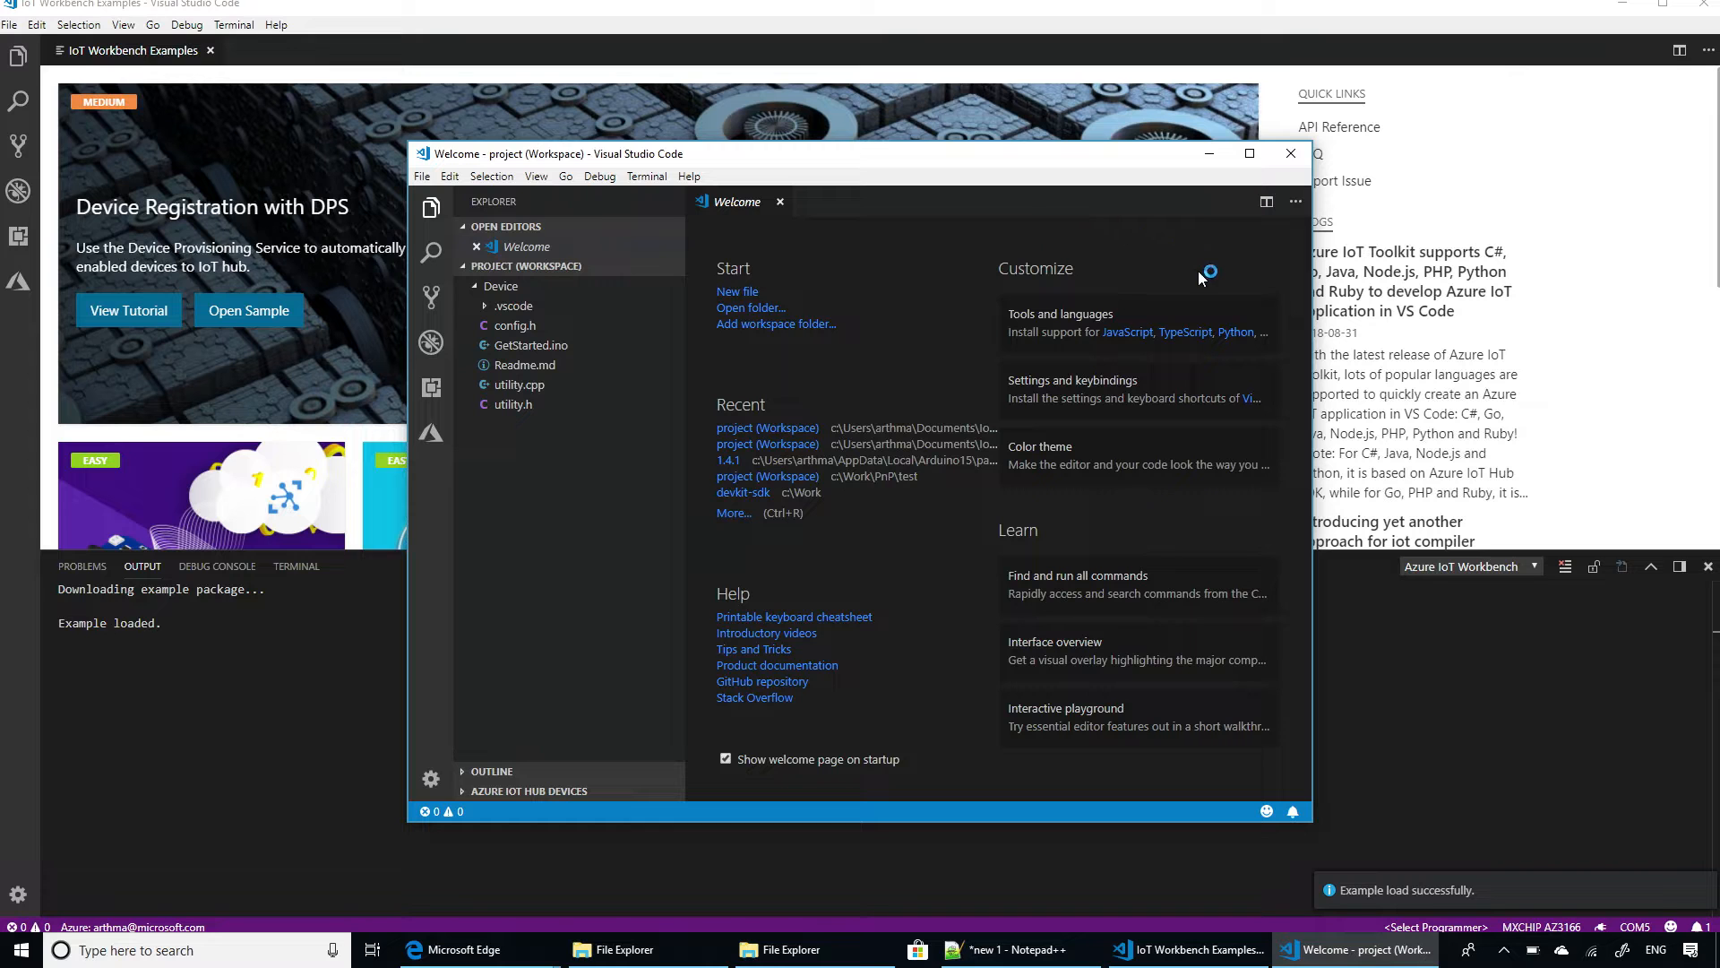
pyautogui.click(1290, 154)
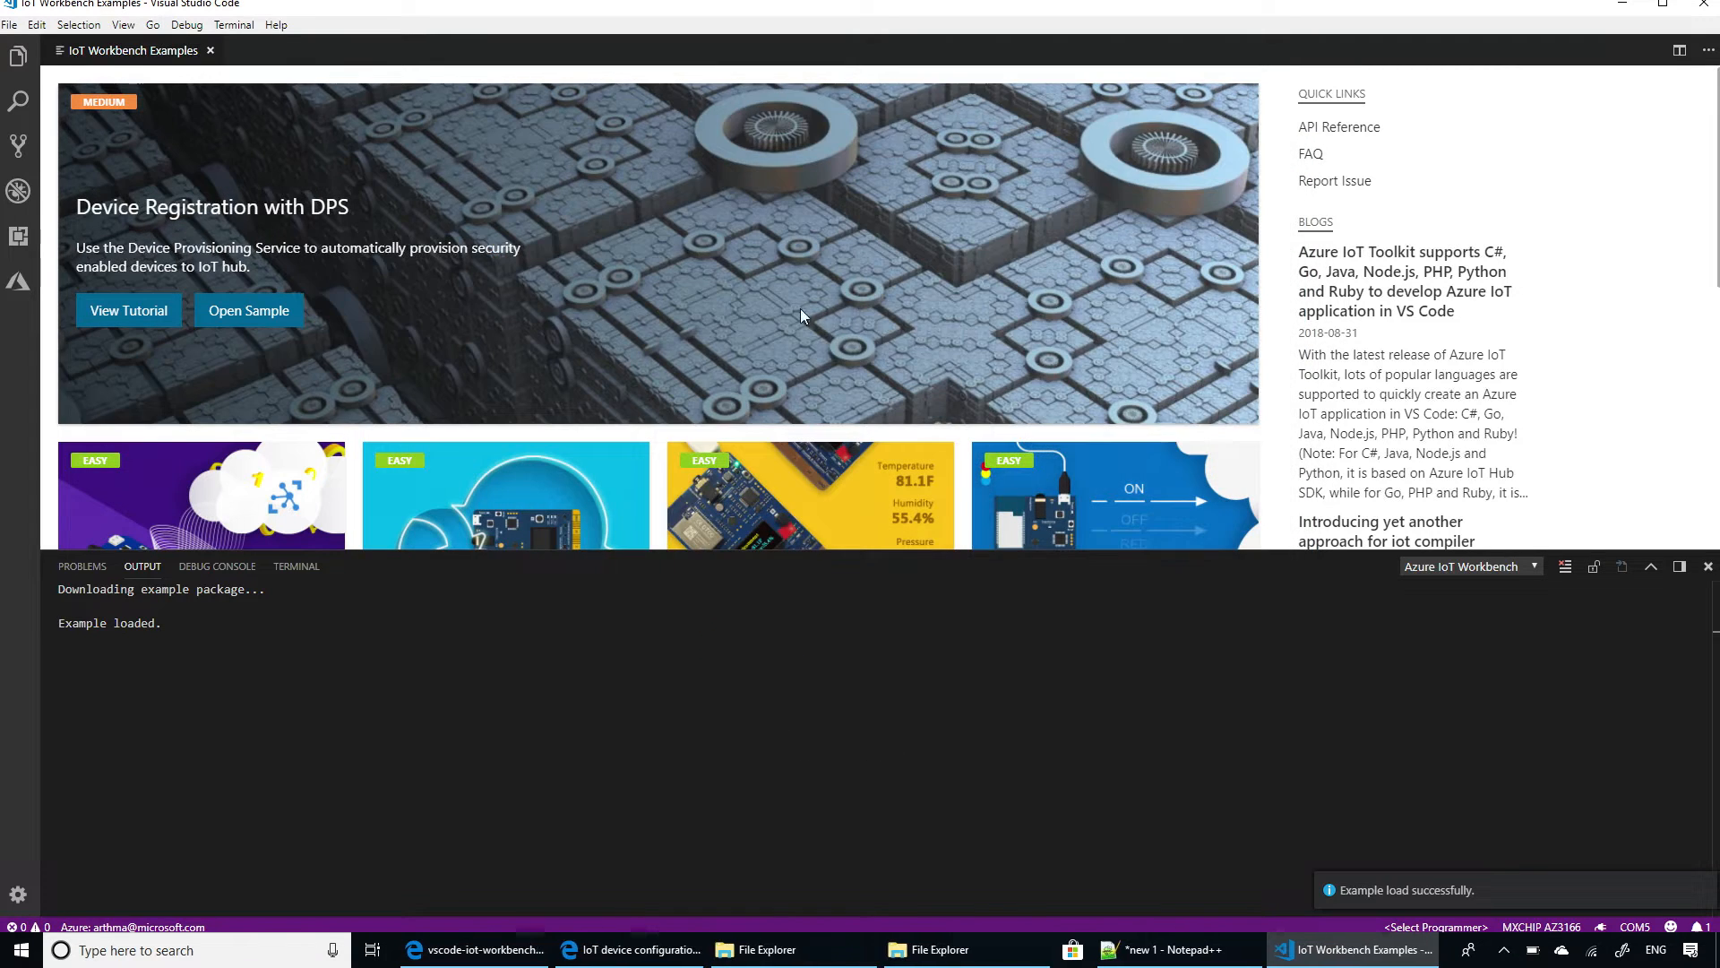
# Open the Firmware OTA sample from the gallery and maximize its project window.
pyautogui.scroll(-3)
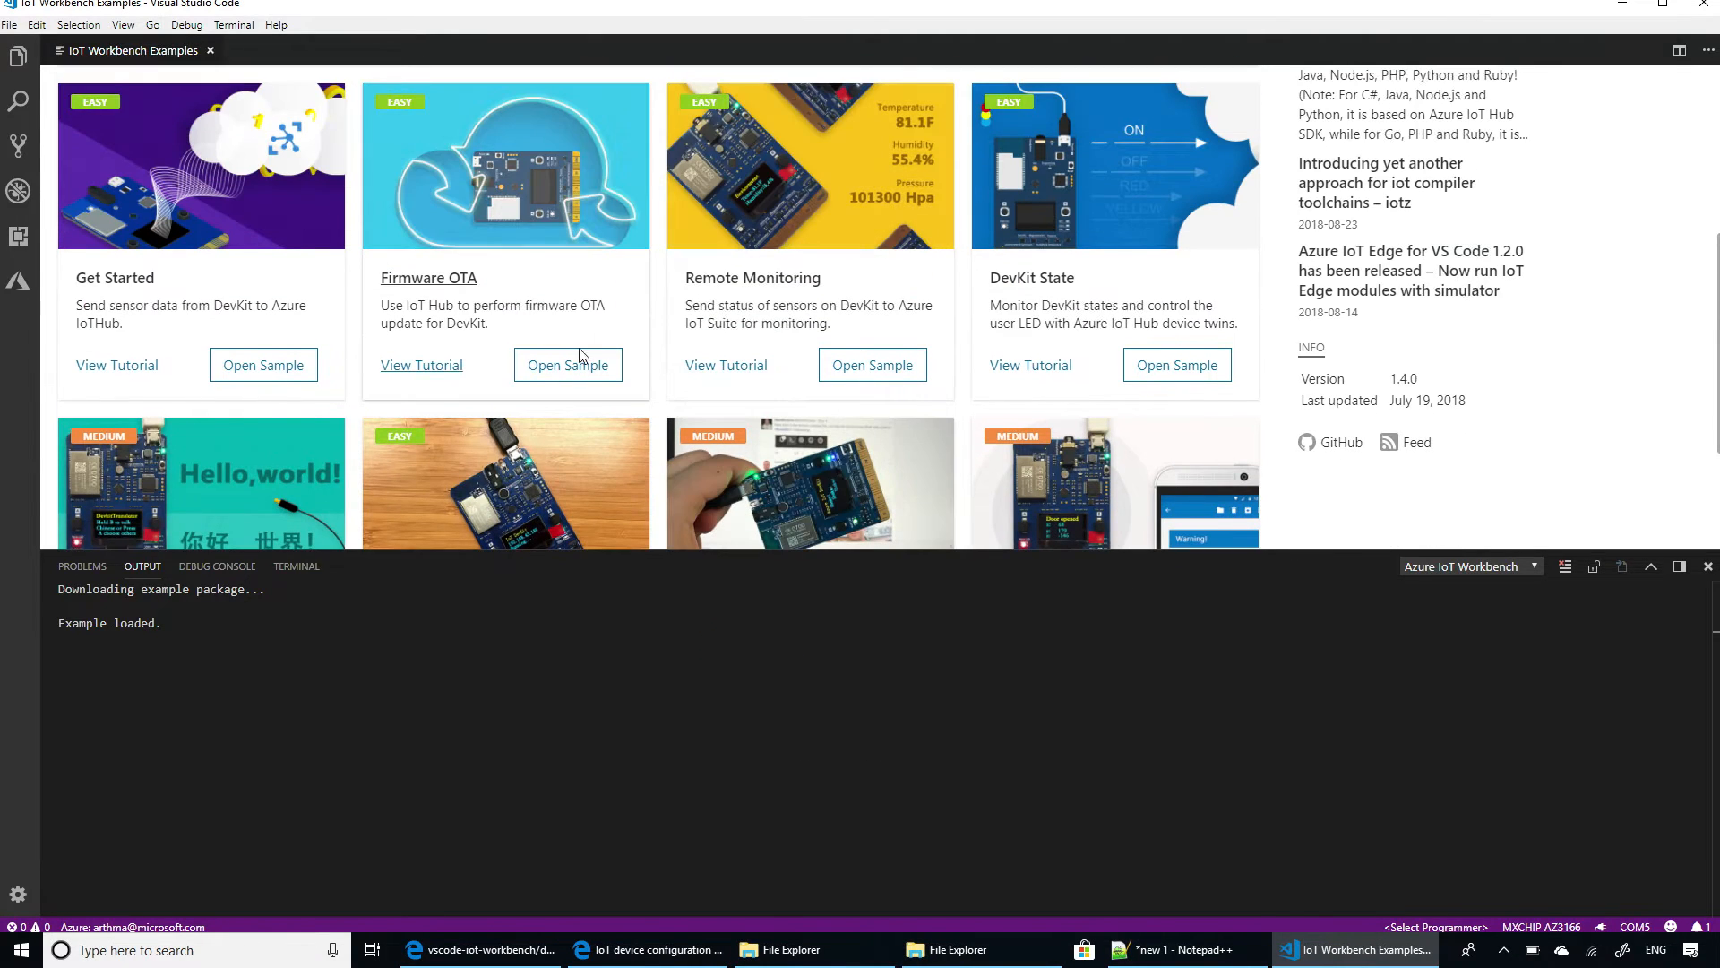
pyautogui.click(568, 365)
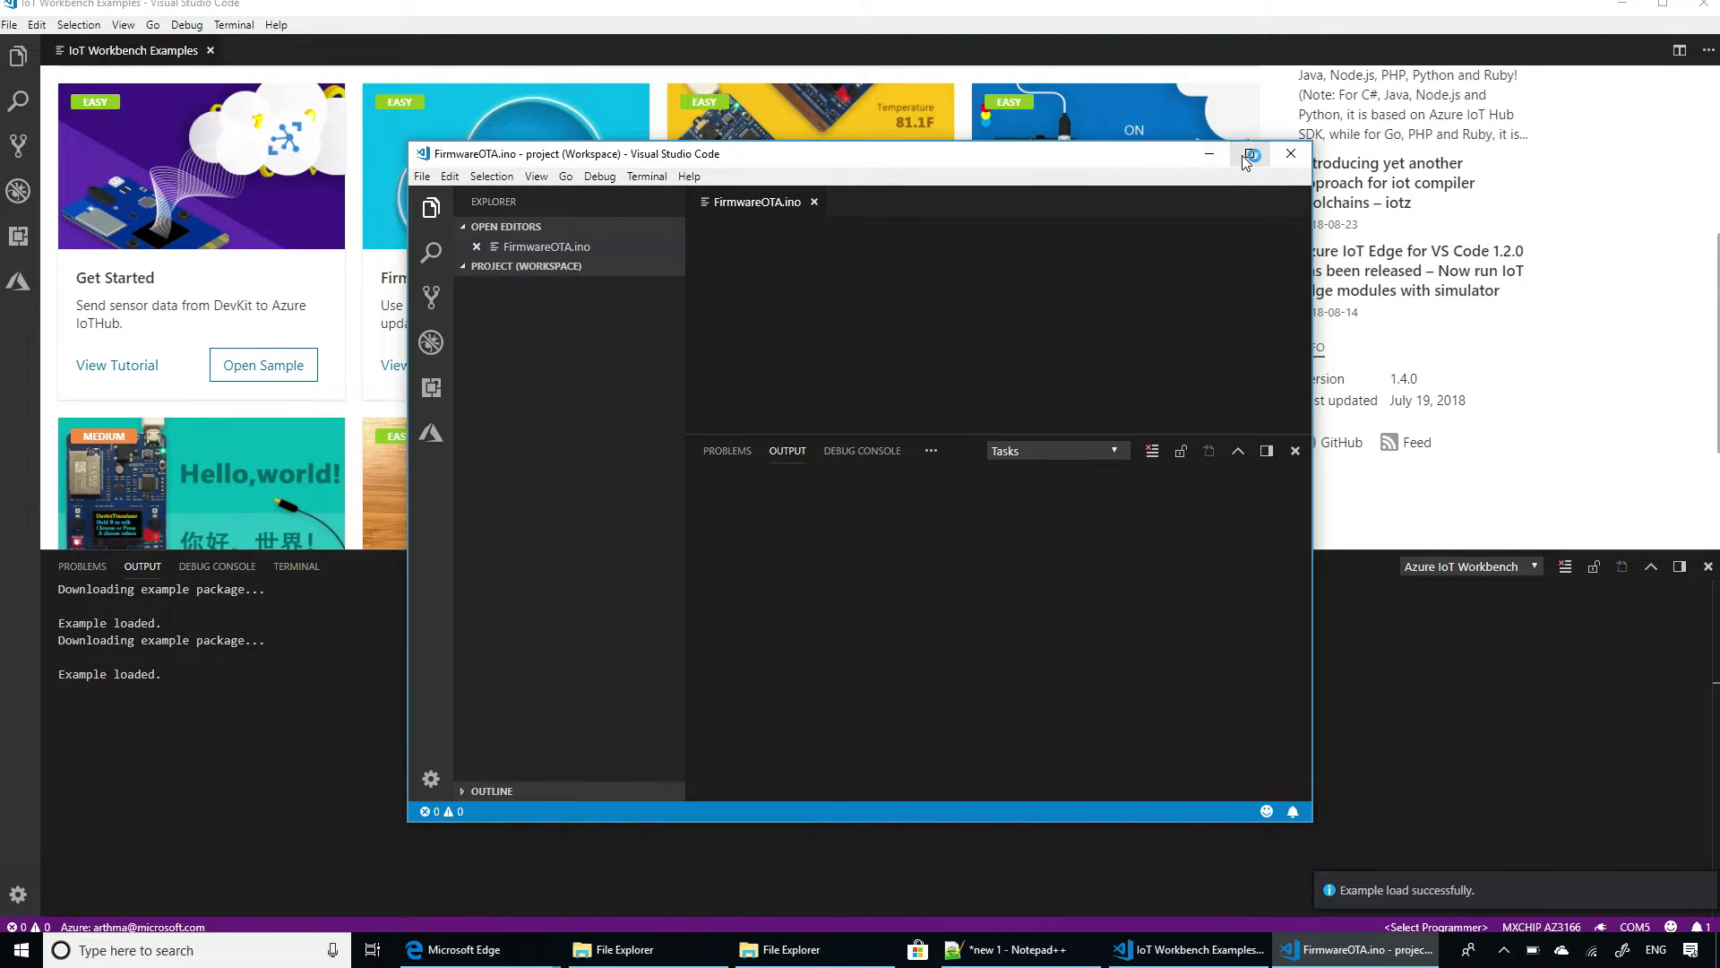
pyautogui.click(1251, 154)
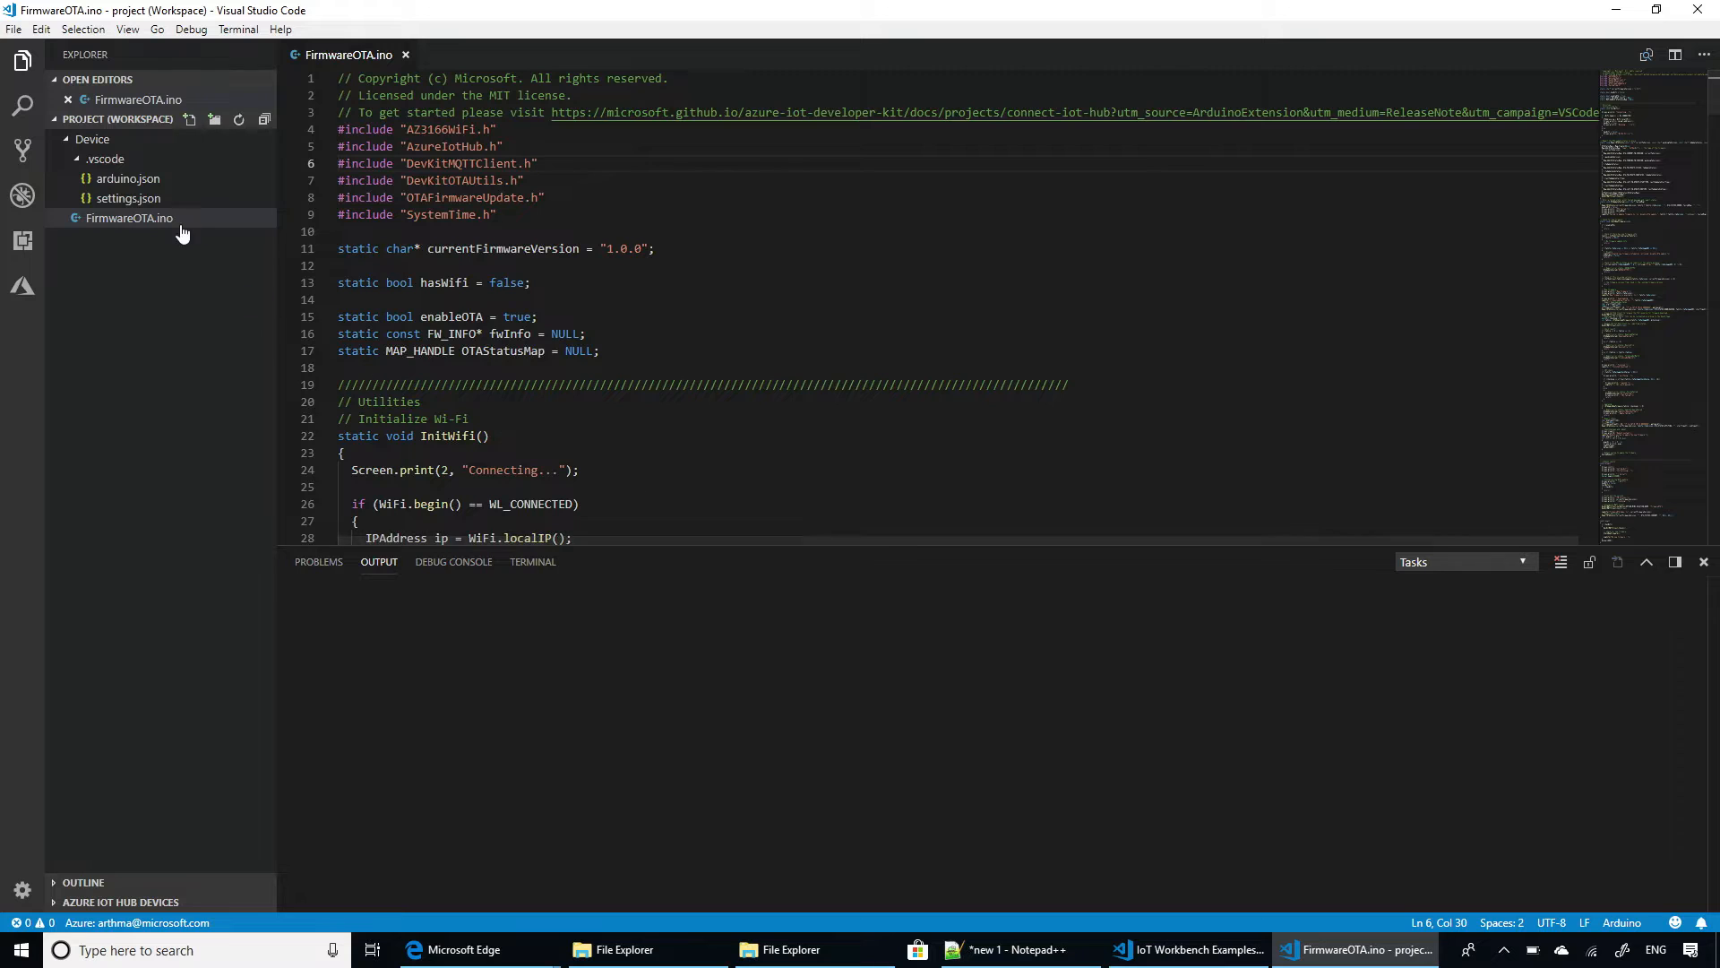
pyautogui.scroll(-3)
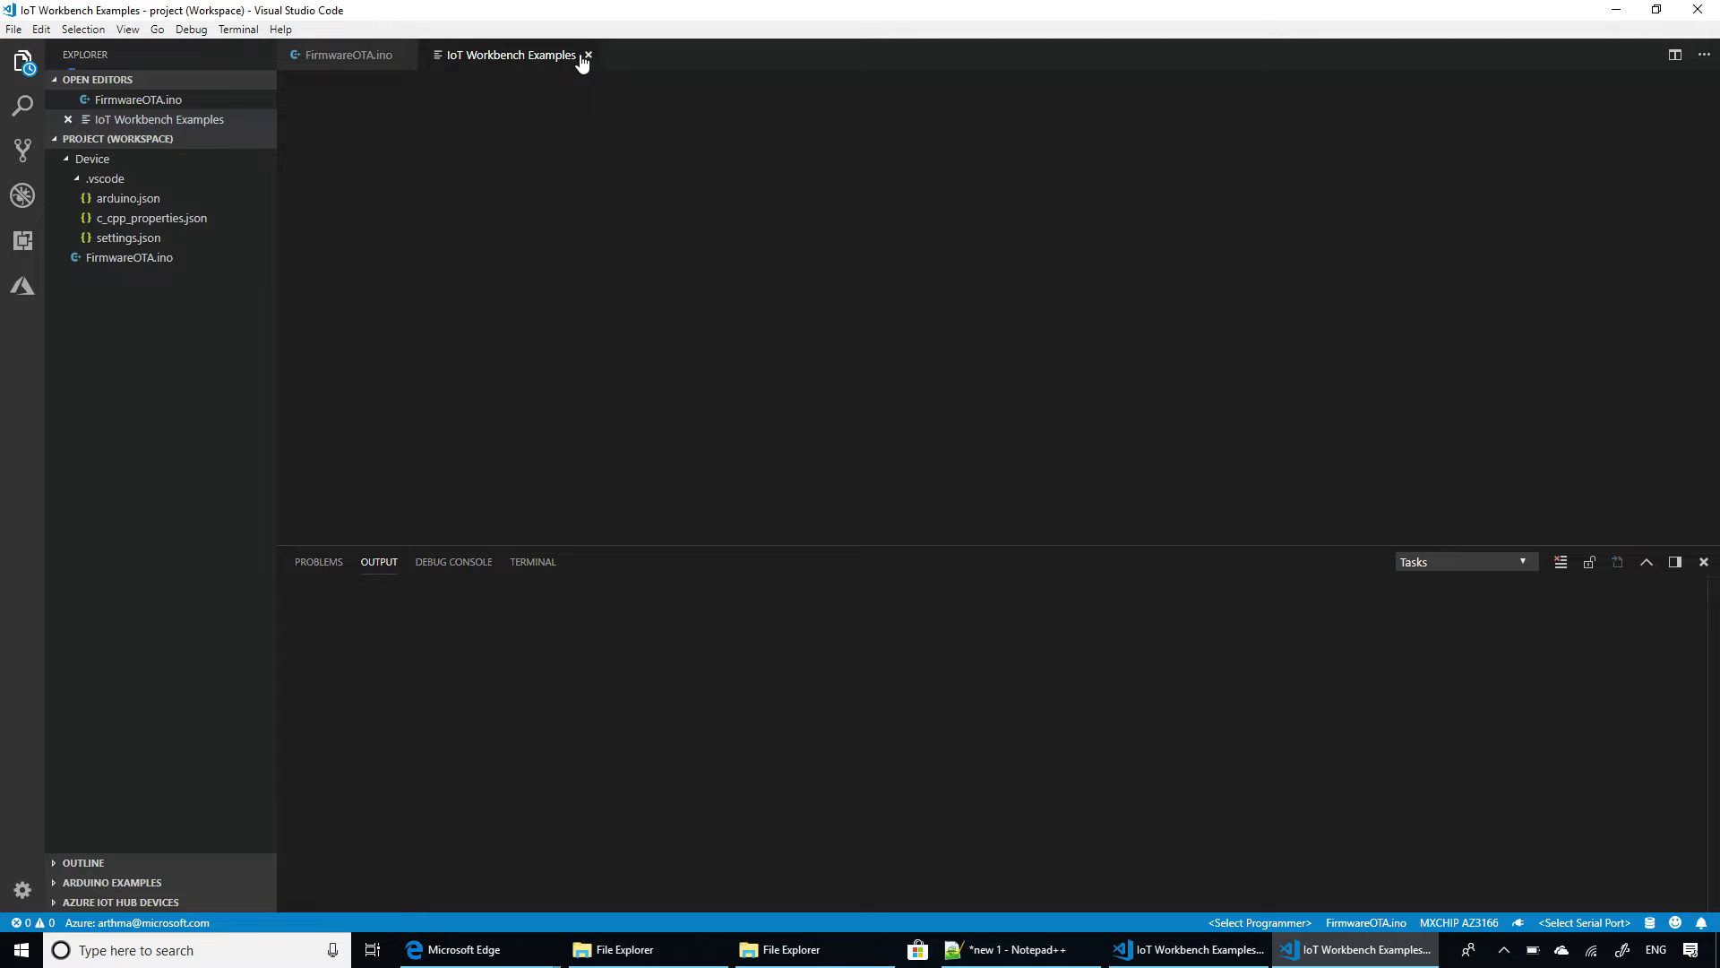
# Run IoT Workbench: Cloud > Azure Provision and pick the resource group for the hub.
pyautogui.click(592, 53)
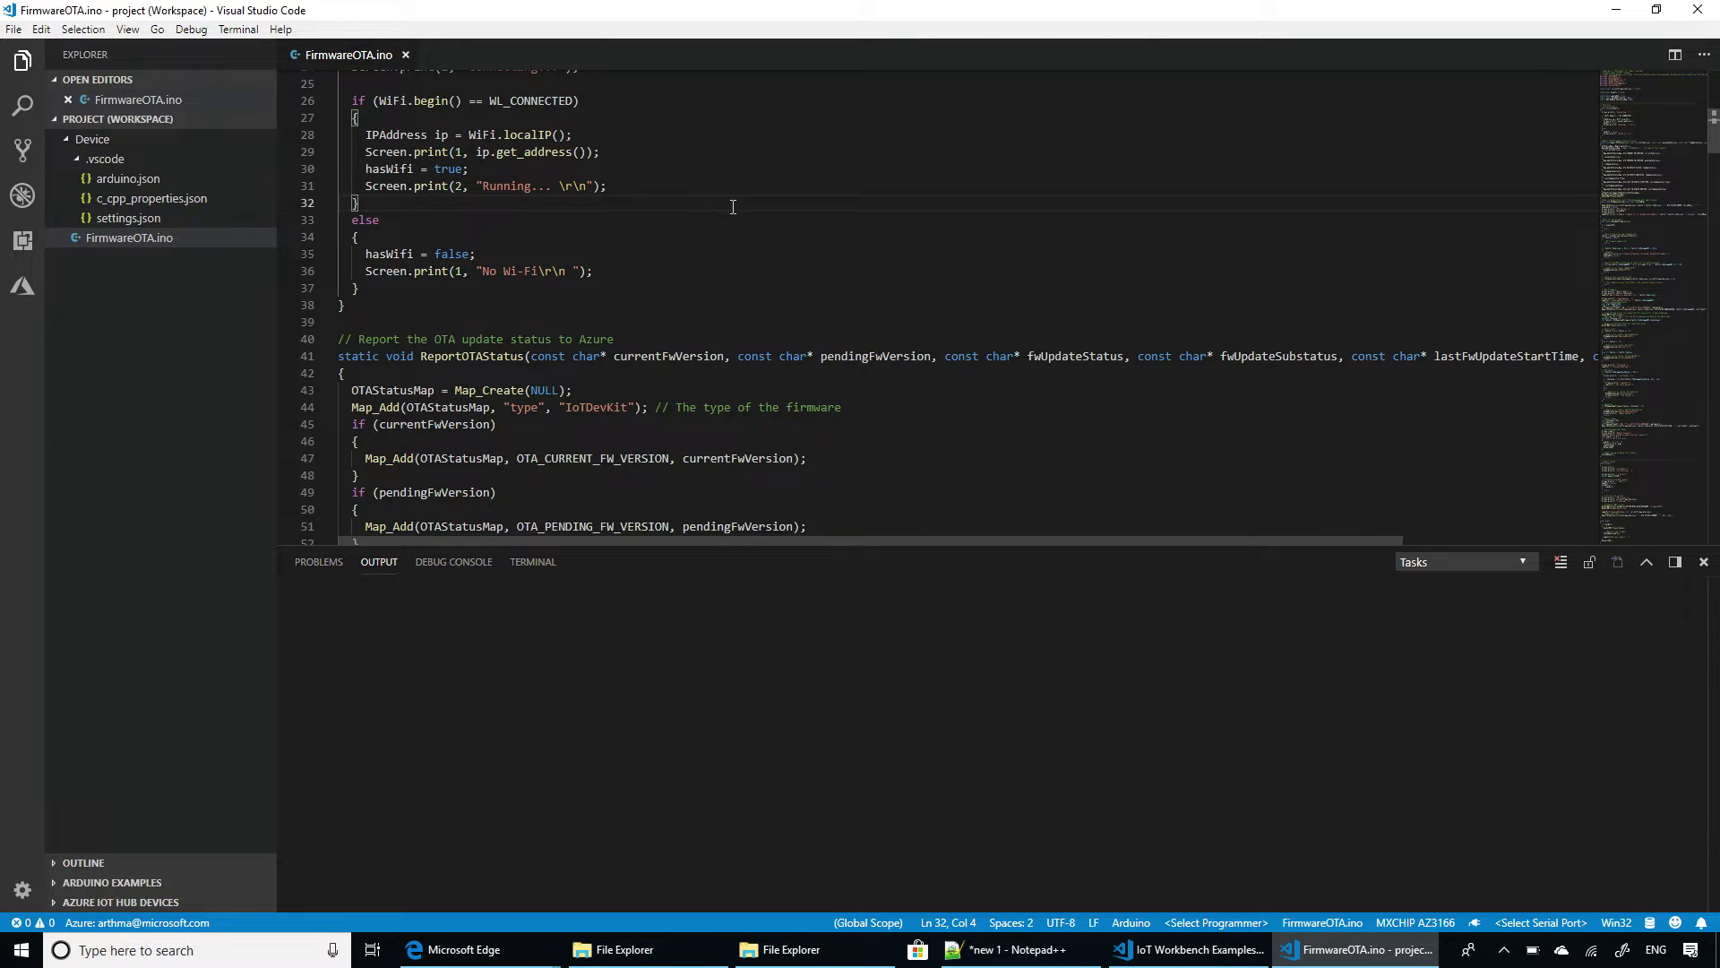
pyautogui.press('Ctrl+Shift+P')
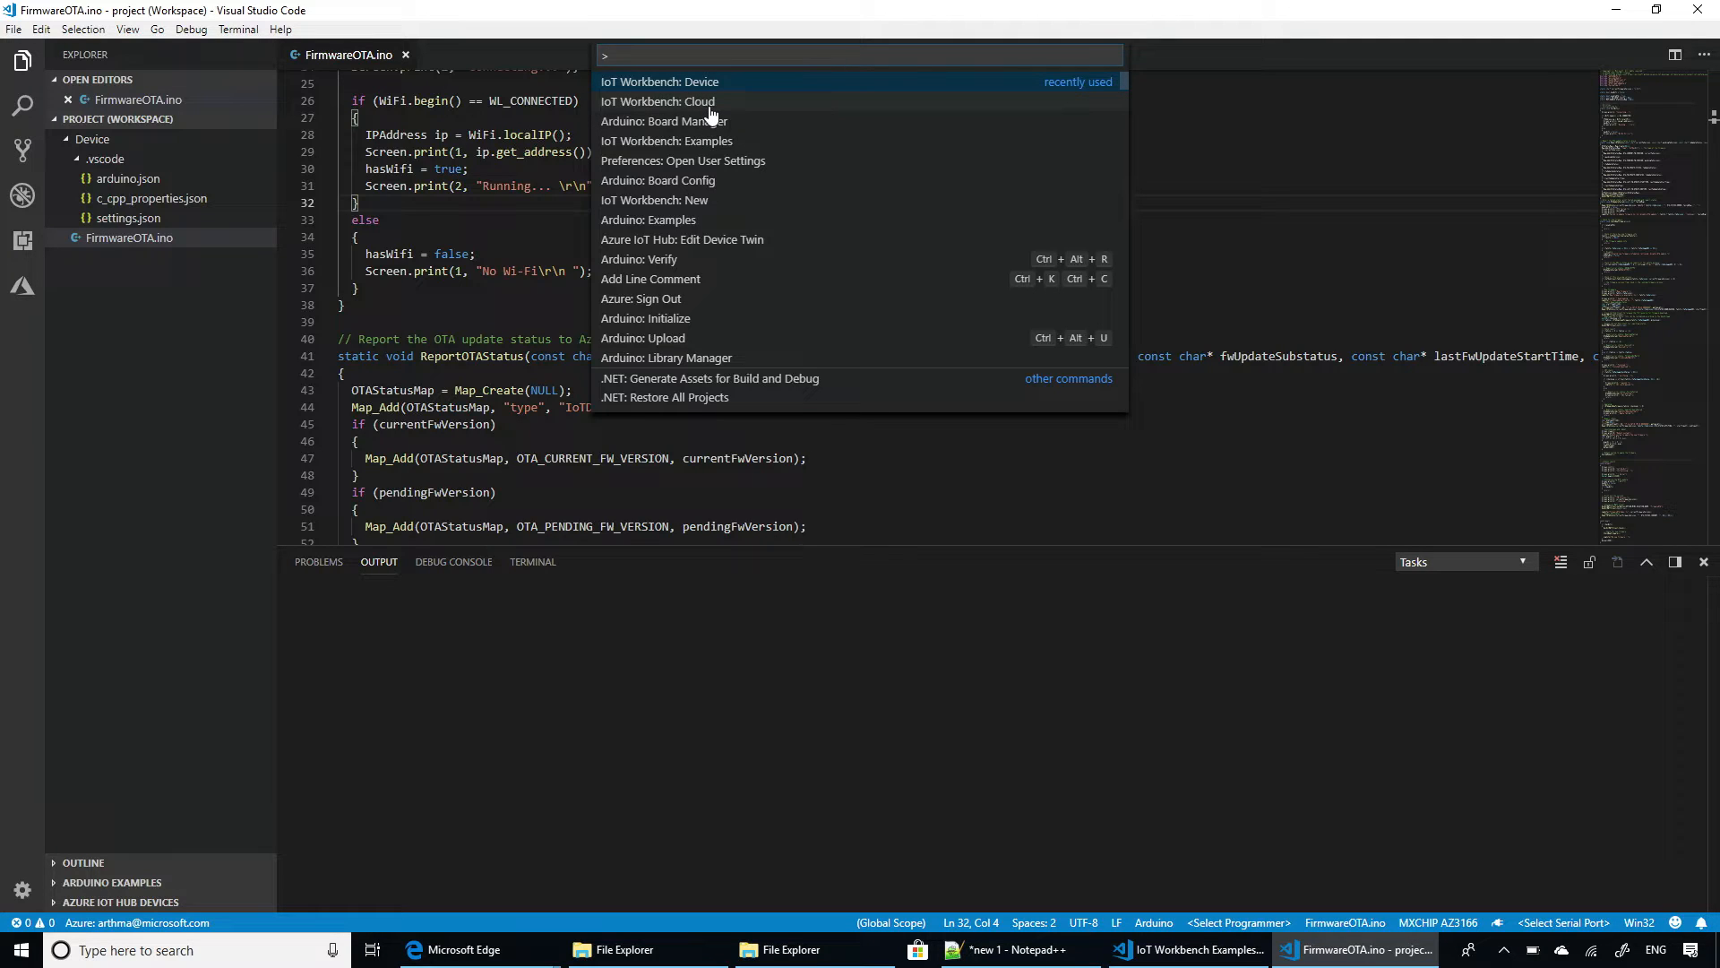
pyautogui.click(656, 100)
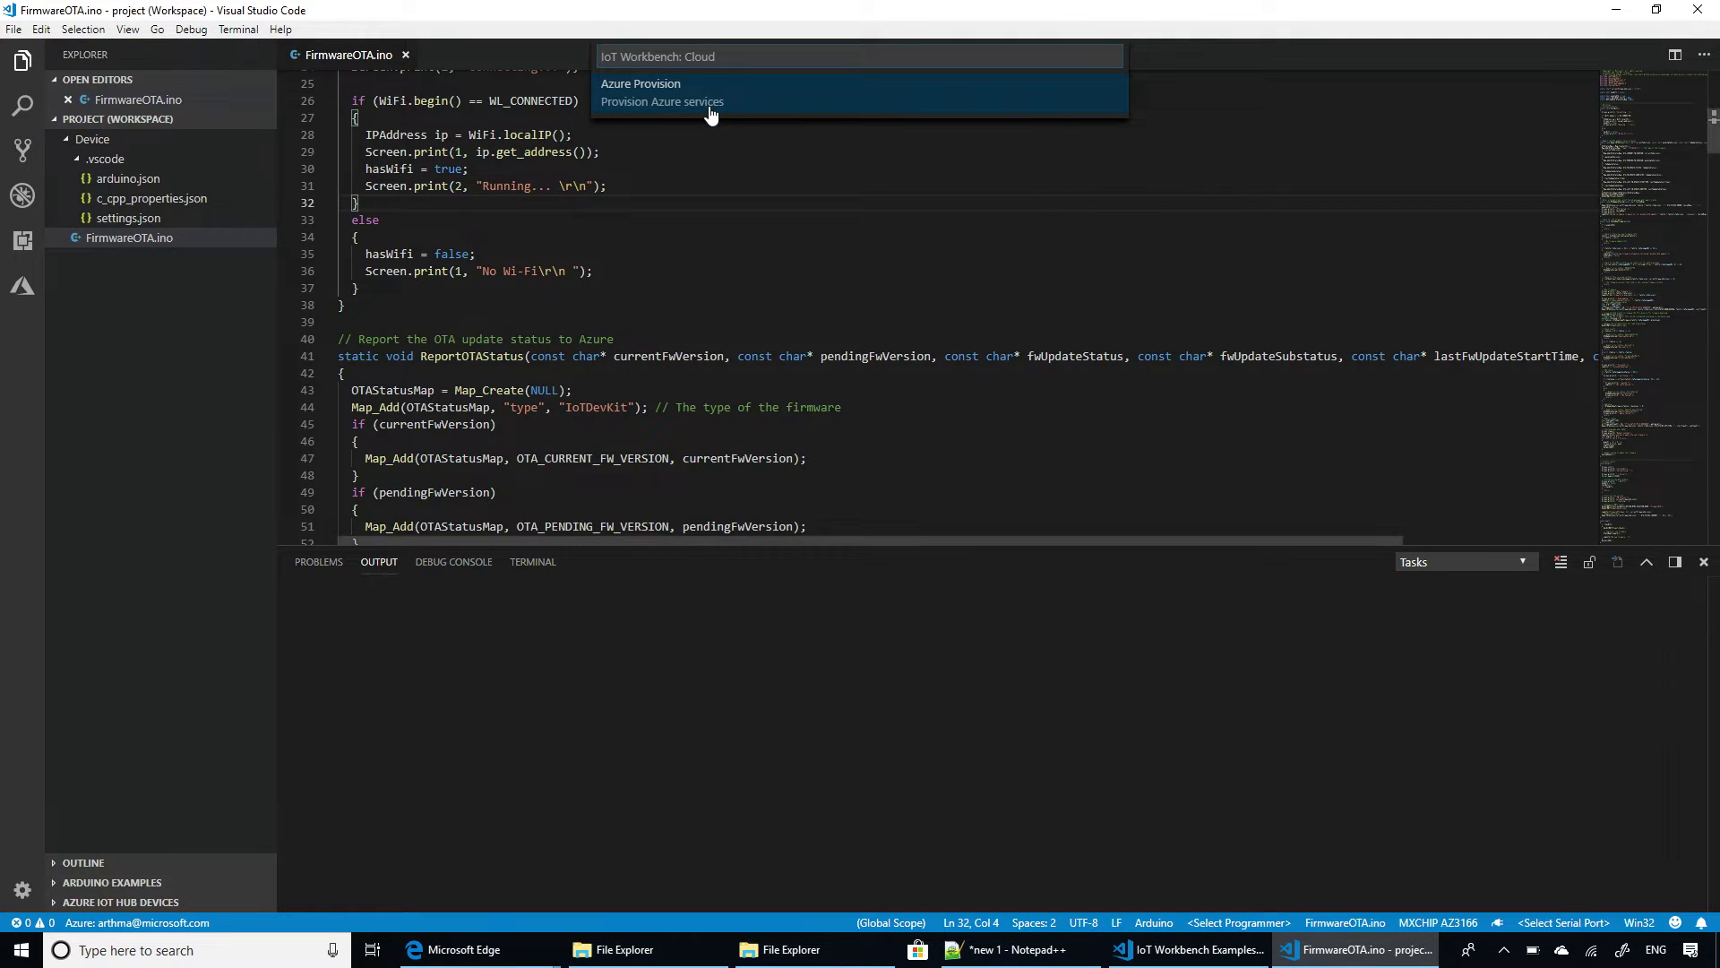
pyautogui.click(656, 82)
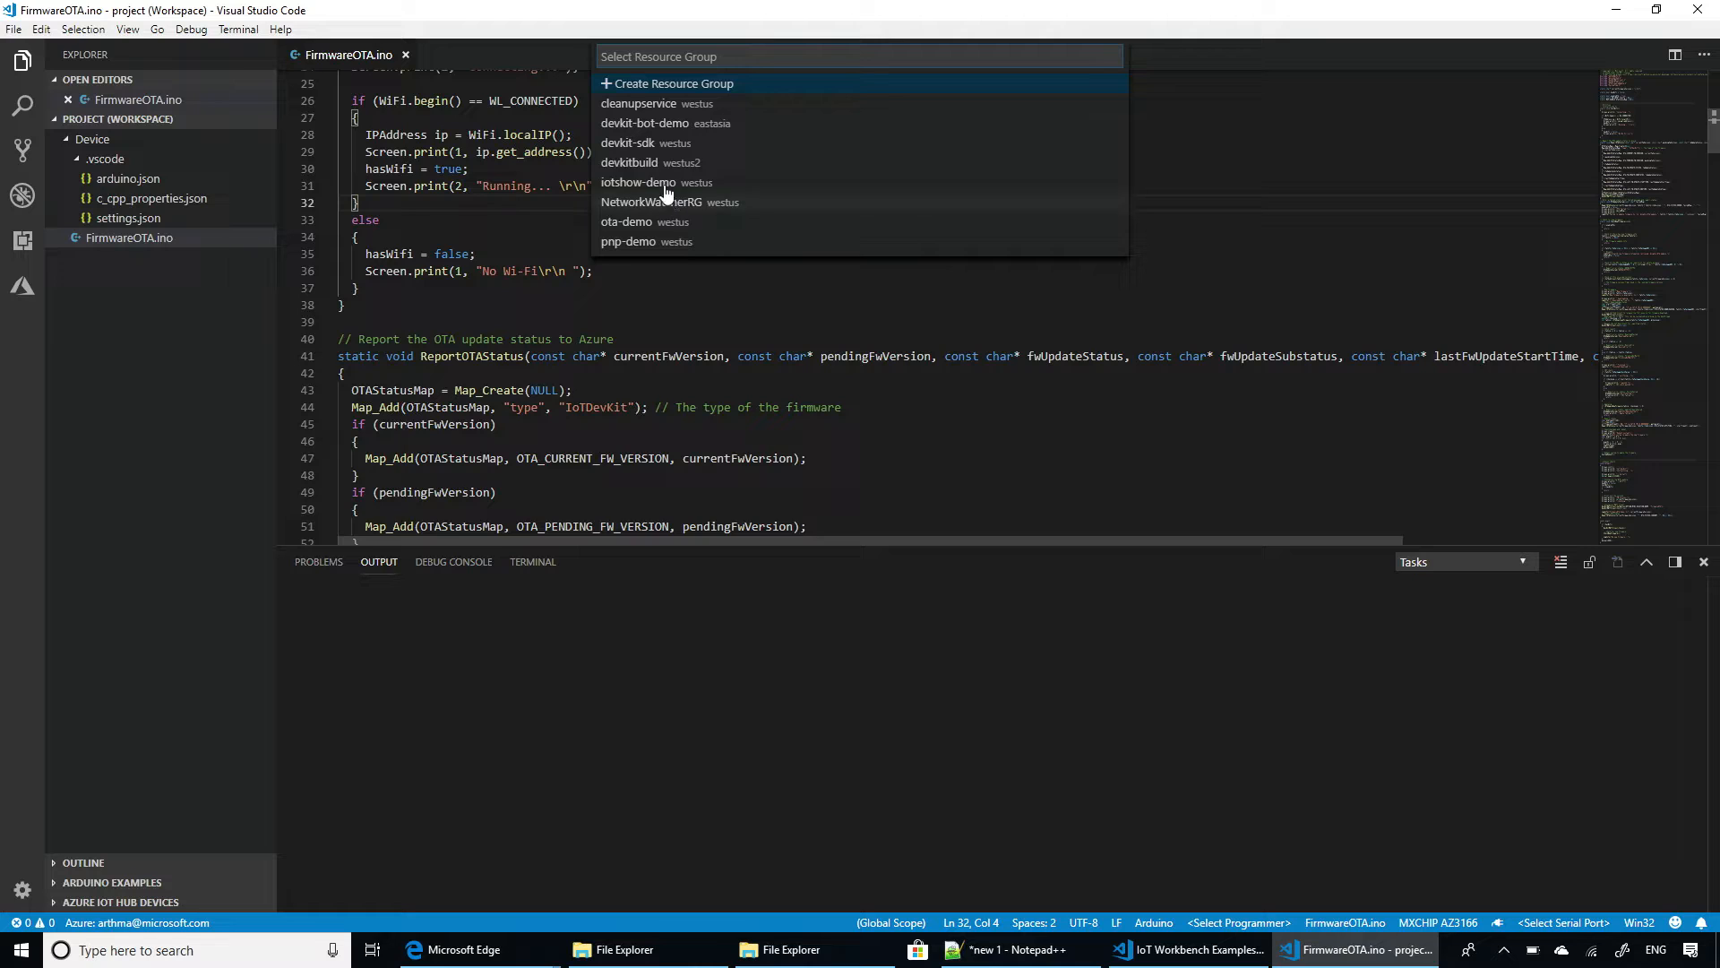
pyautogui.moveTo(658, 242)
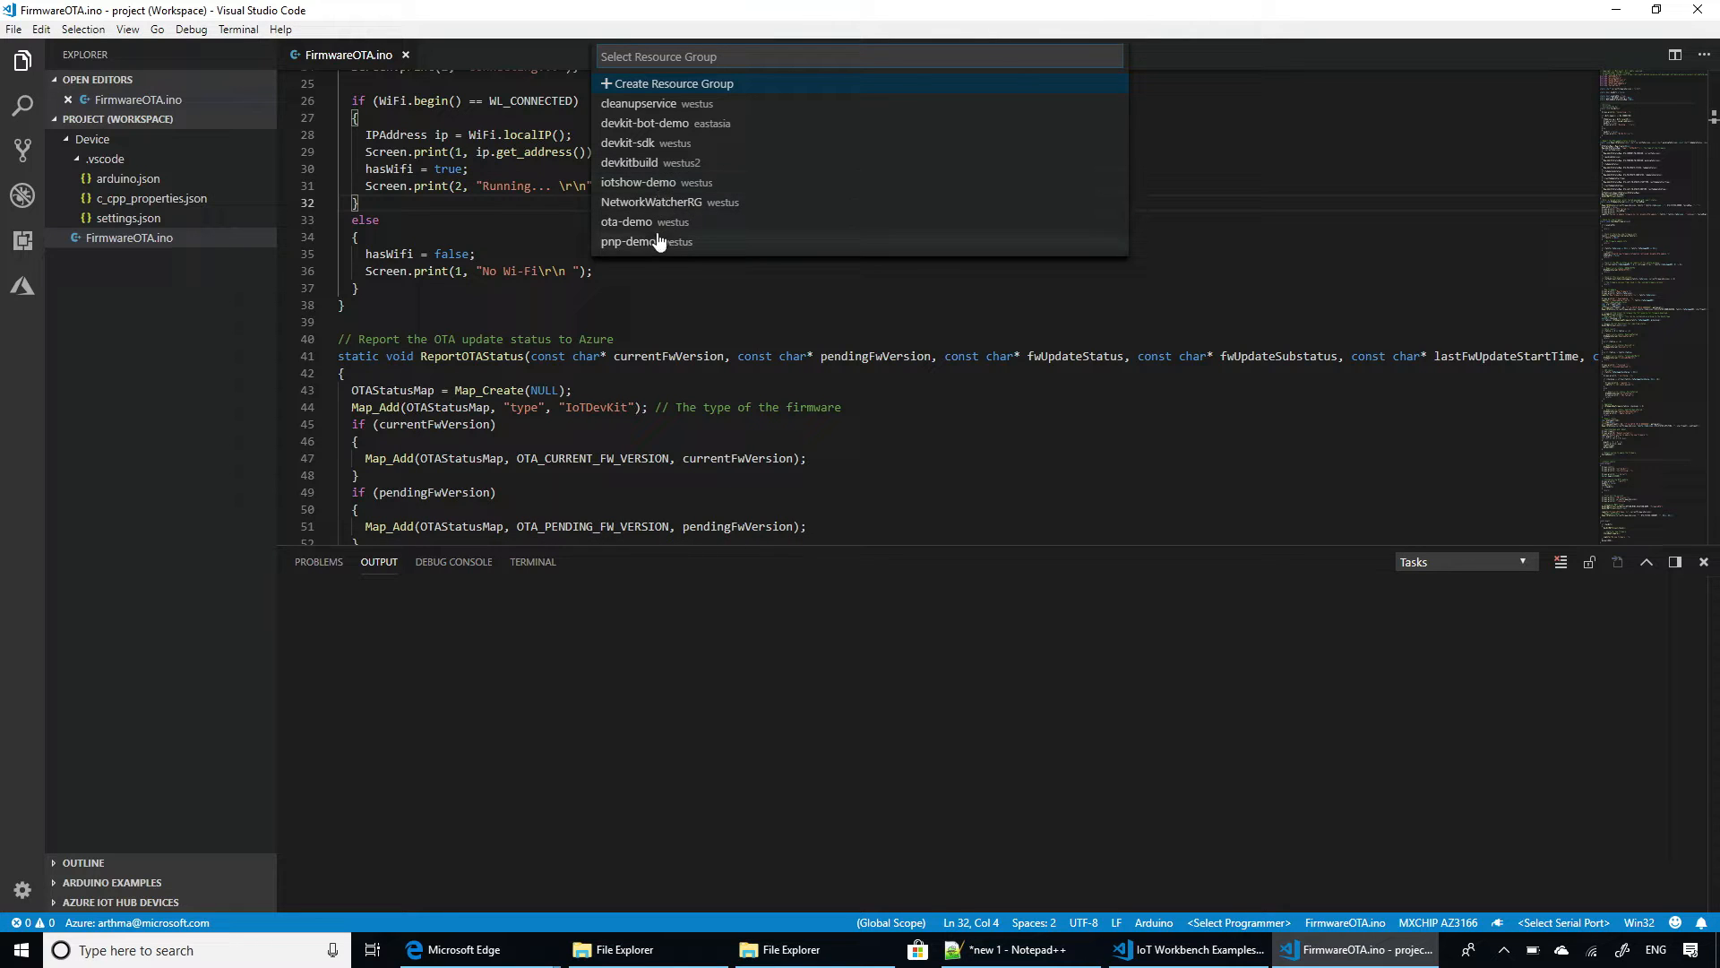
pyautogui.click(627, 223)
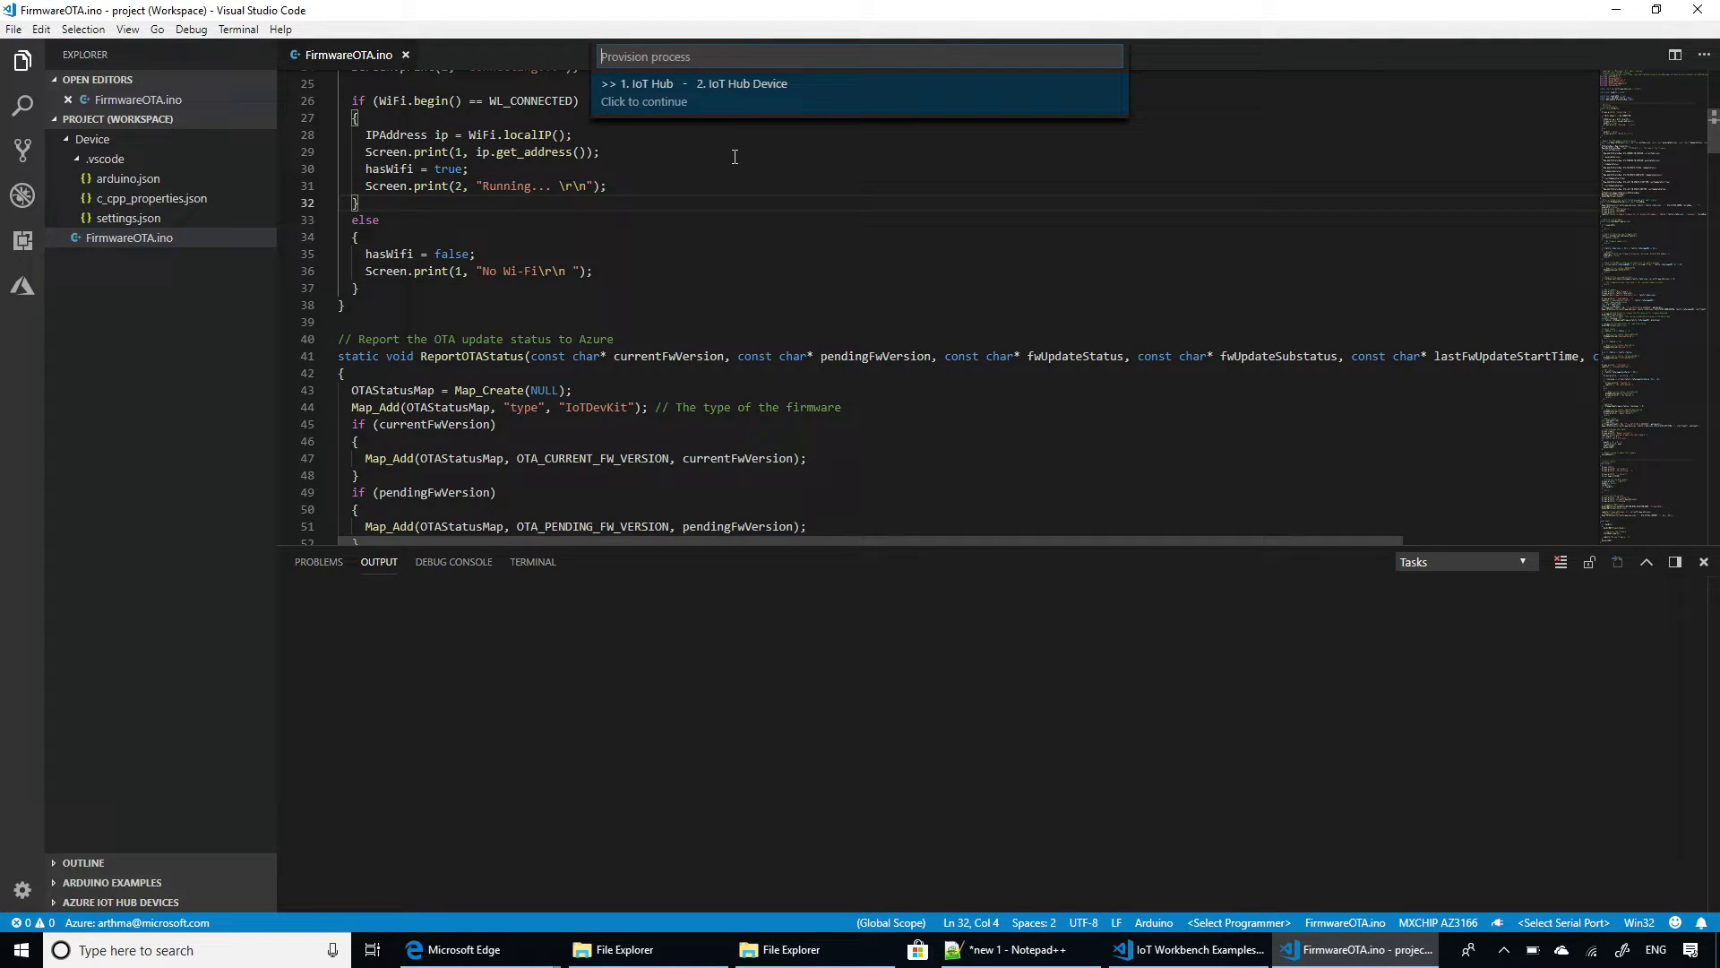
# Provision an existing IoT Hub under the IoT DevKit SDK subscription.
pyautogui.click(647, 83)
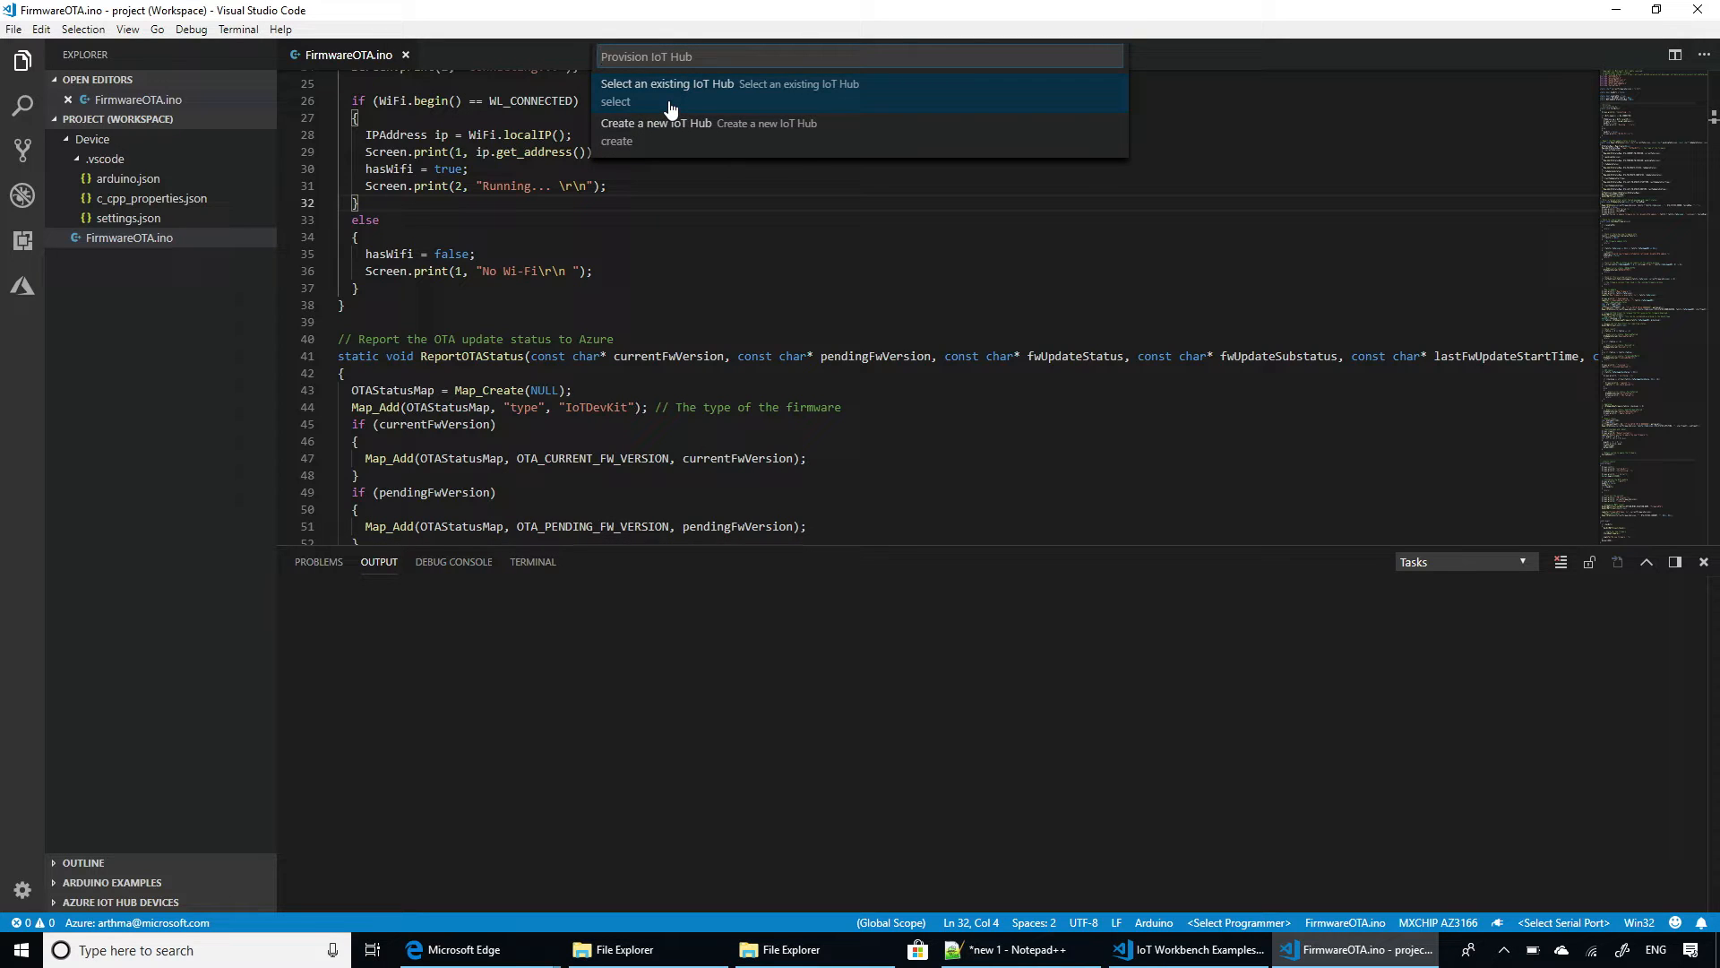
pyautogui.click(666, 82)
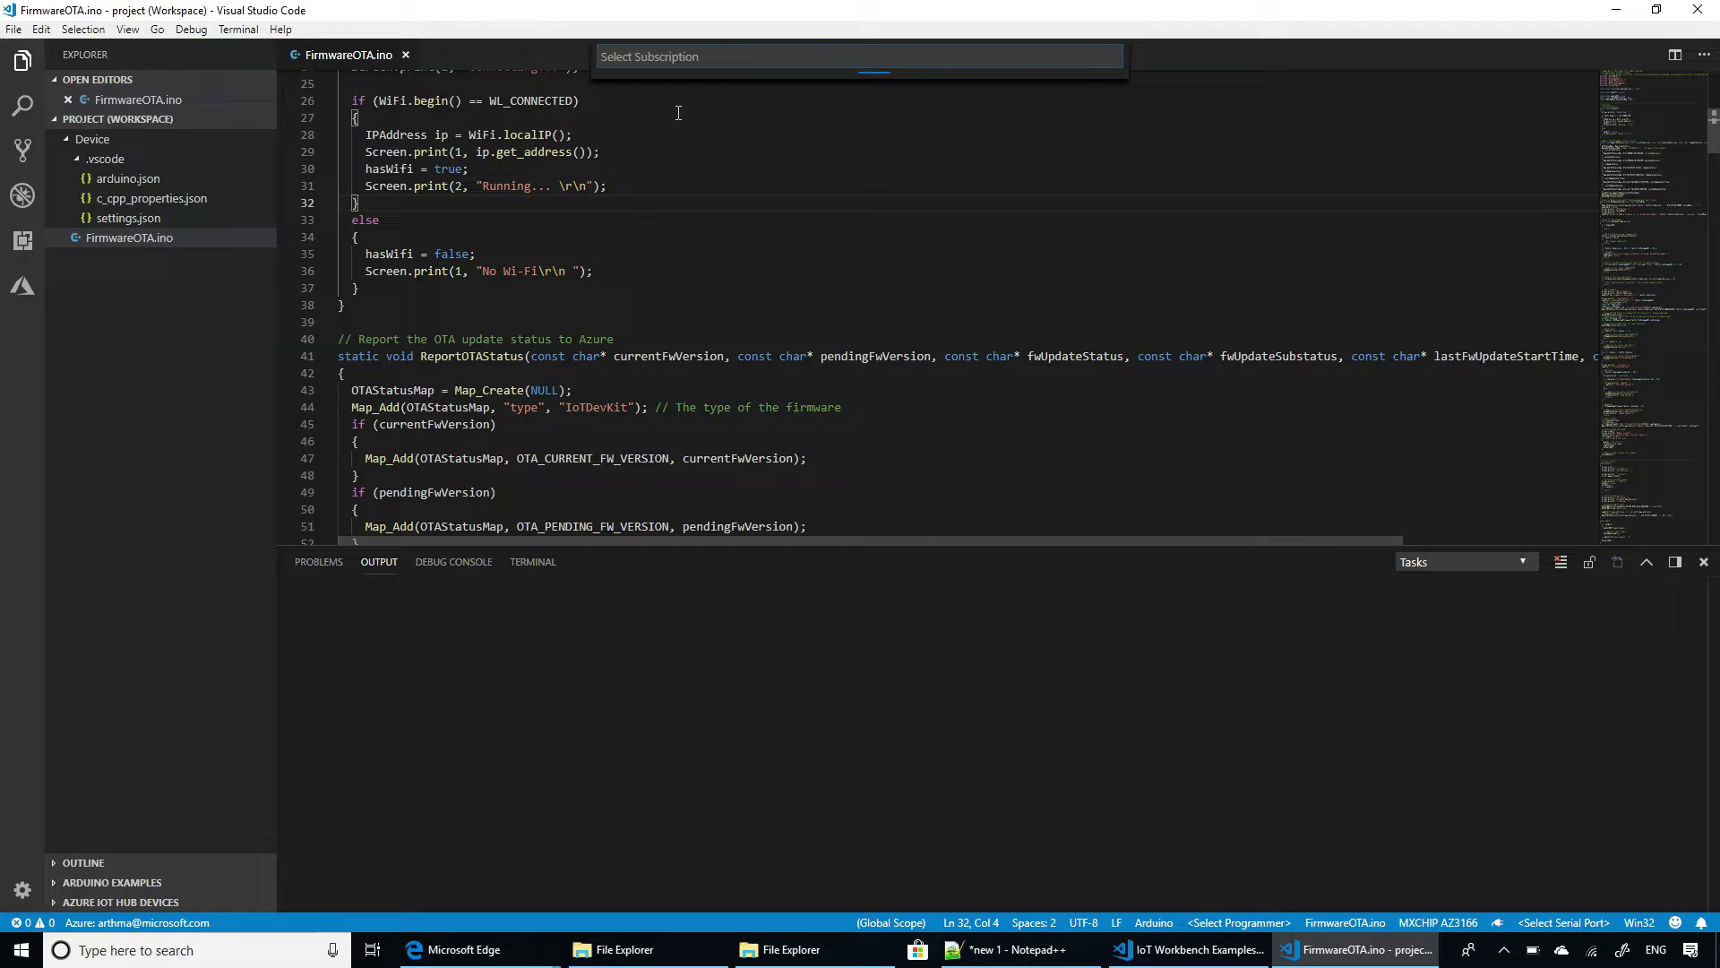
pyautogui.click(858, 55)
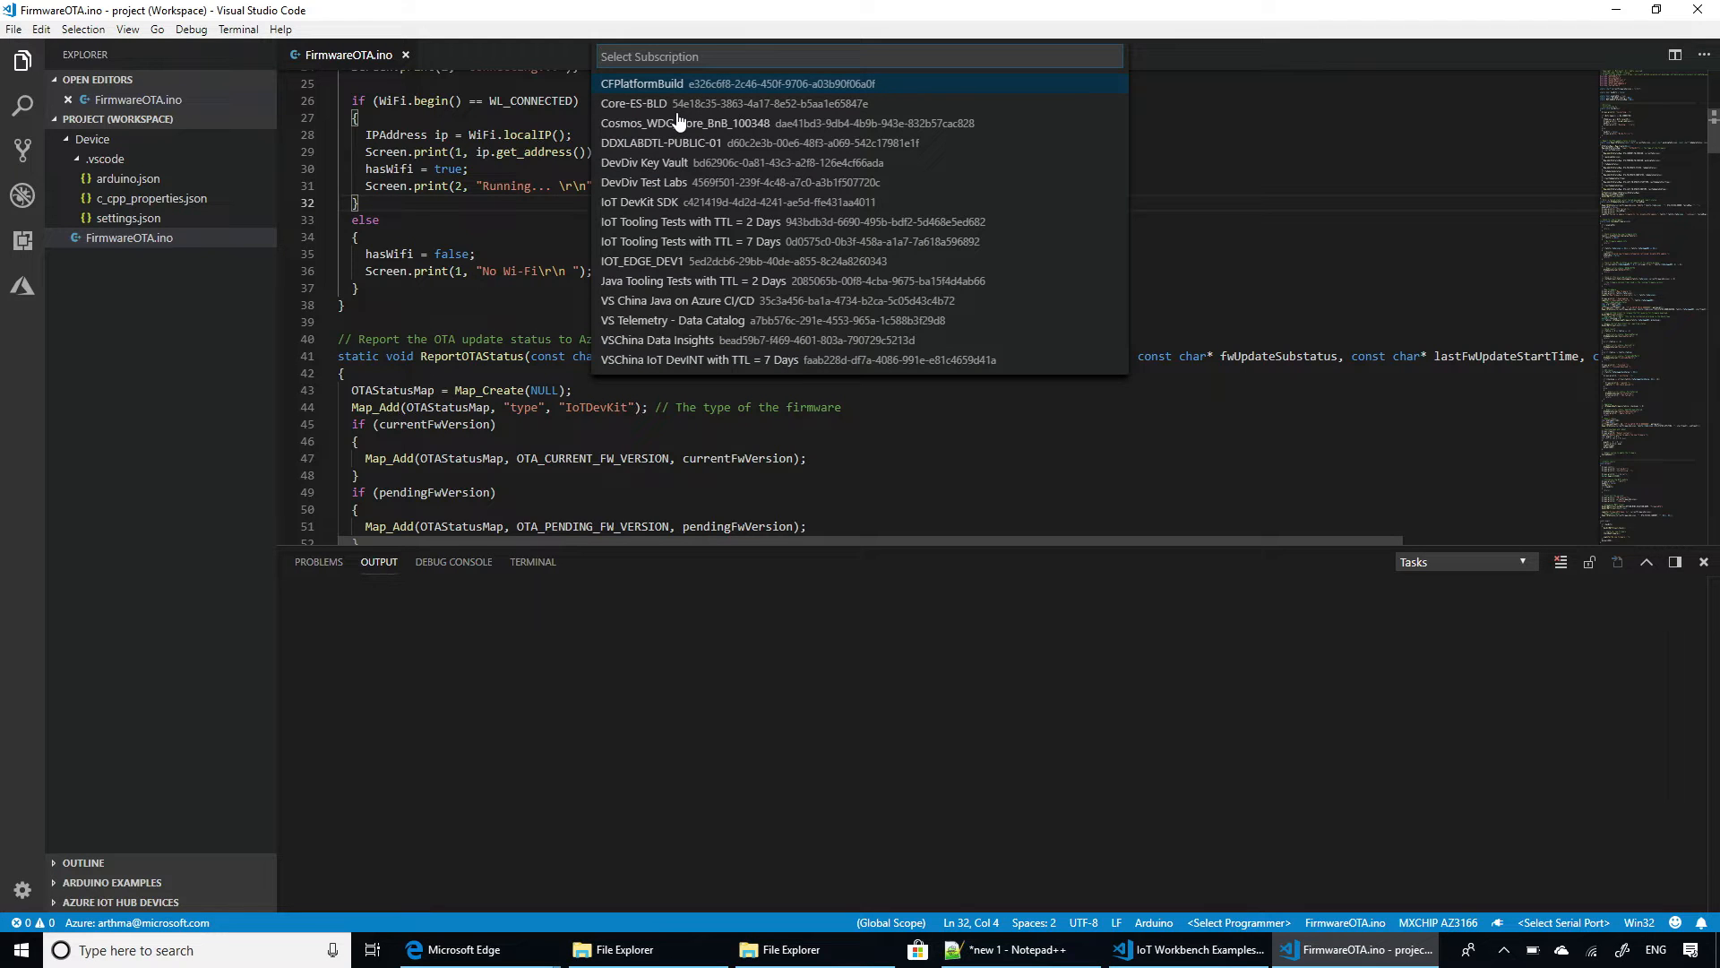
pyautogui.click(645, 200)
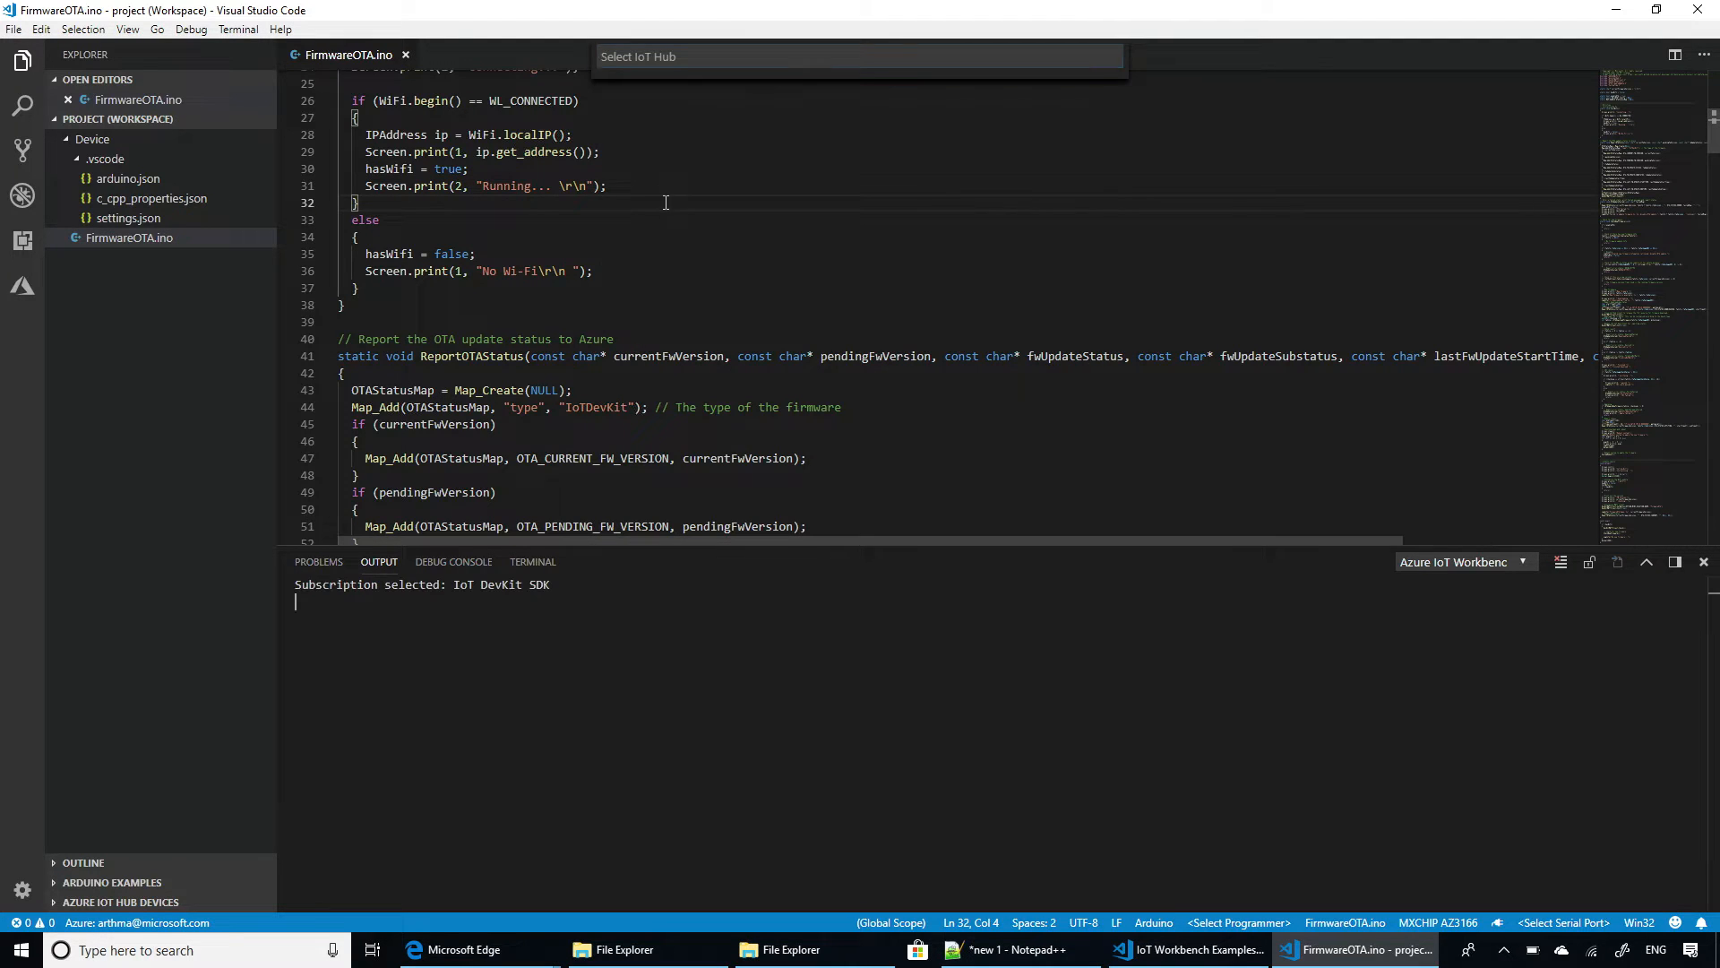
pyautogui.click(858, 56)
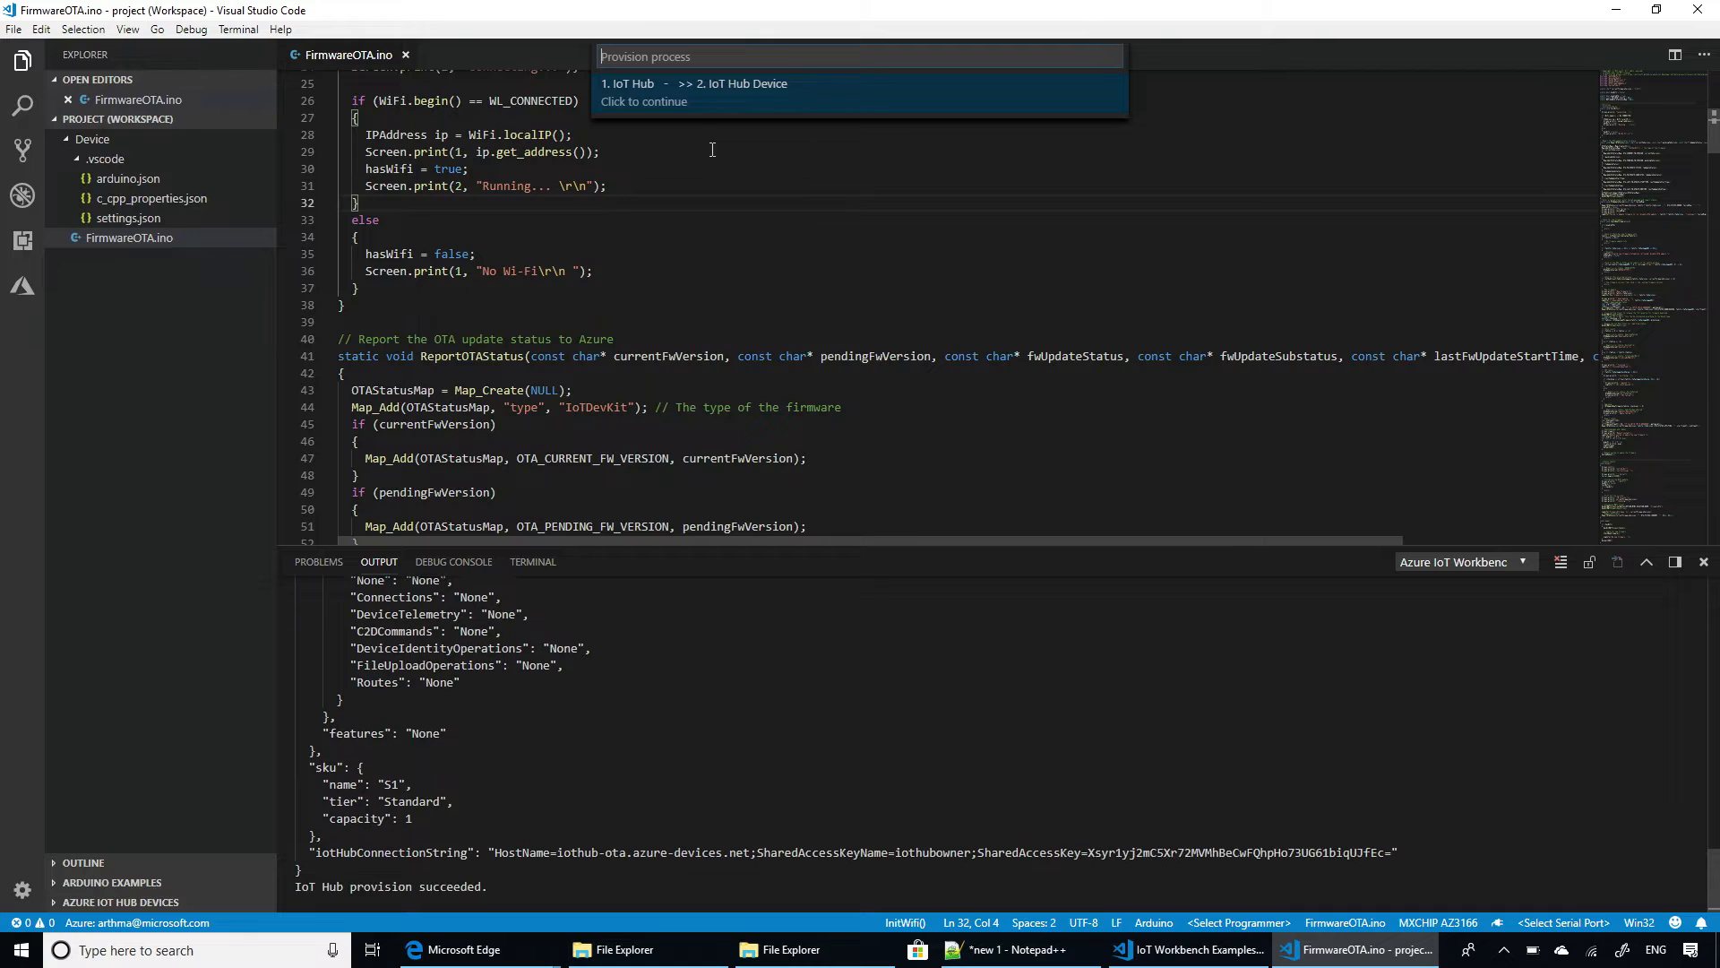
# Create a new IoT Hub device with the entered device ID and dismiss the success notification.
pyautogui.click(692, 91)
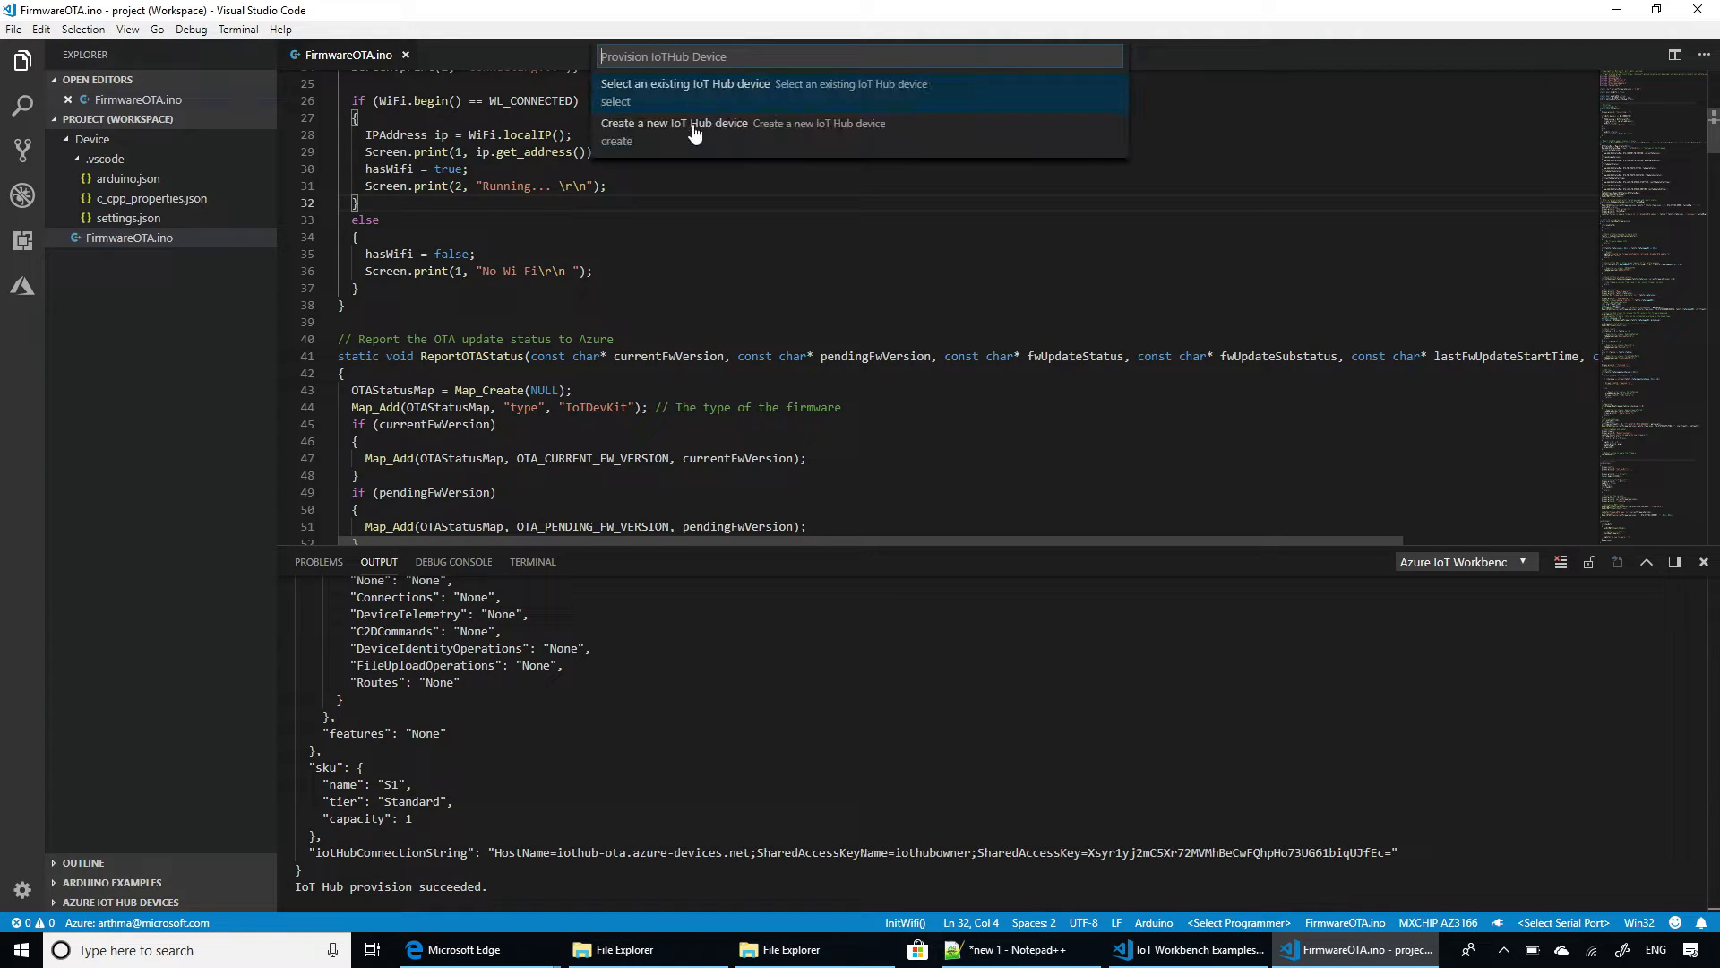
pyautogui.click(674, 122)
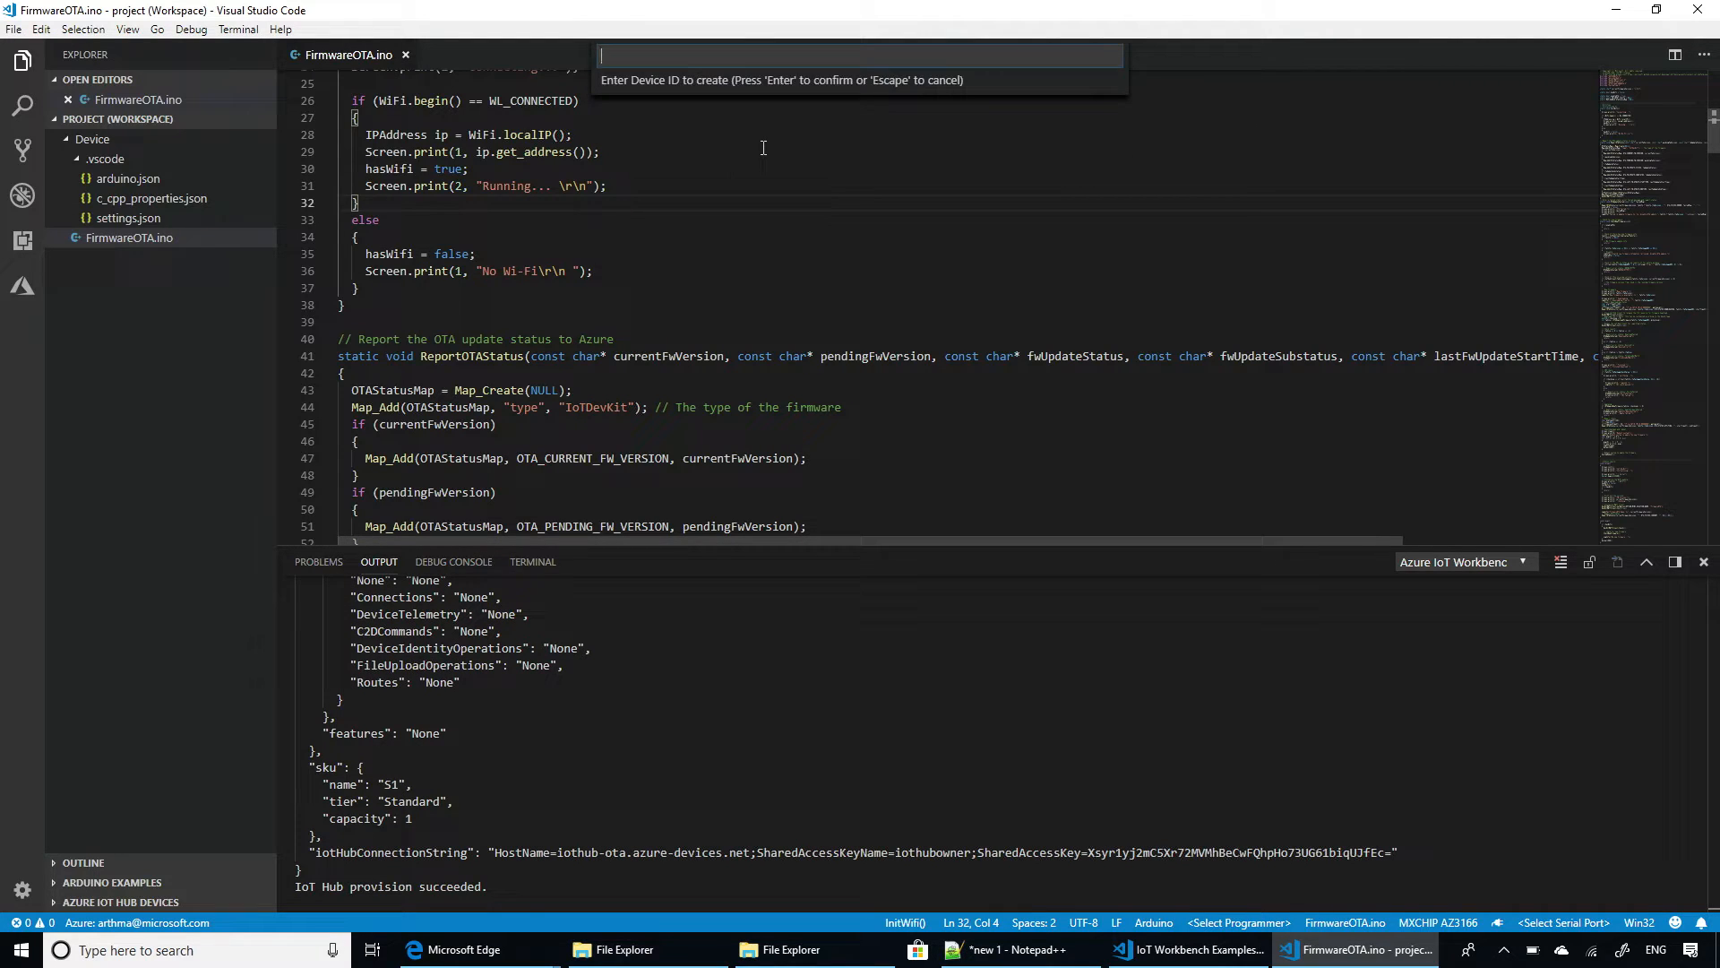
pyautogui.write('A')
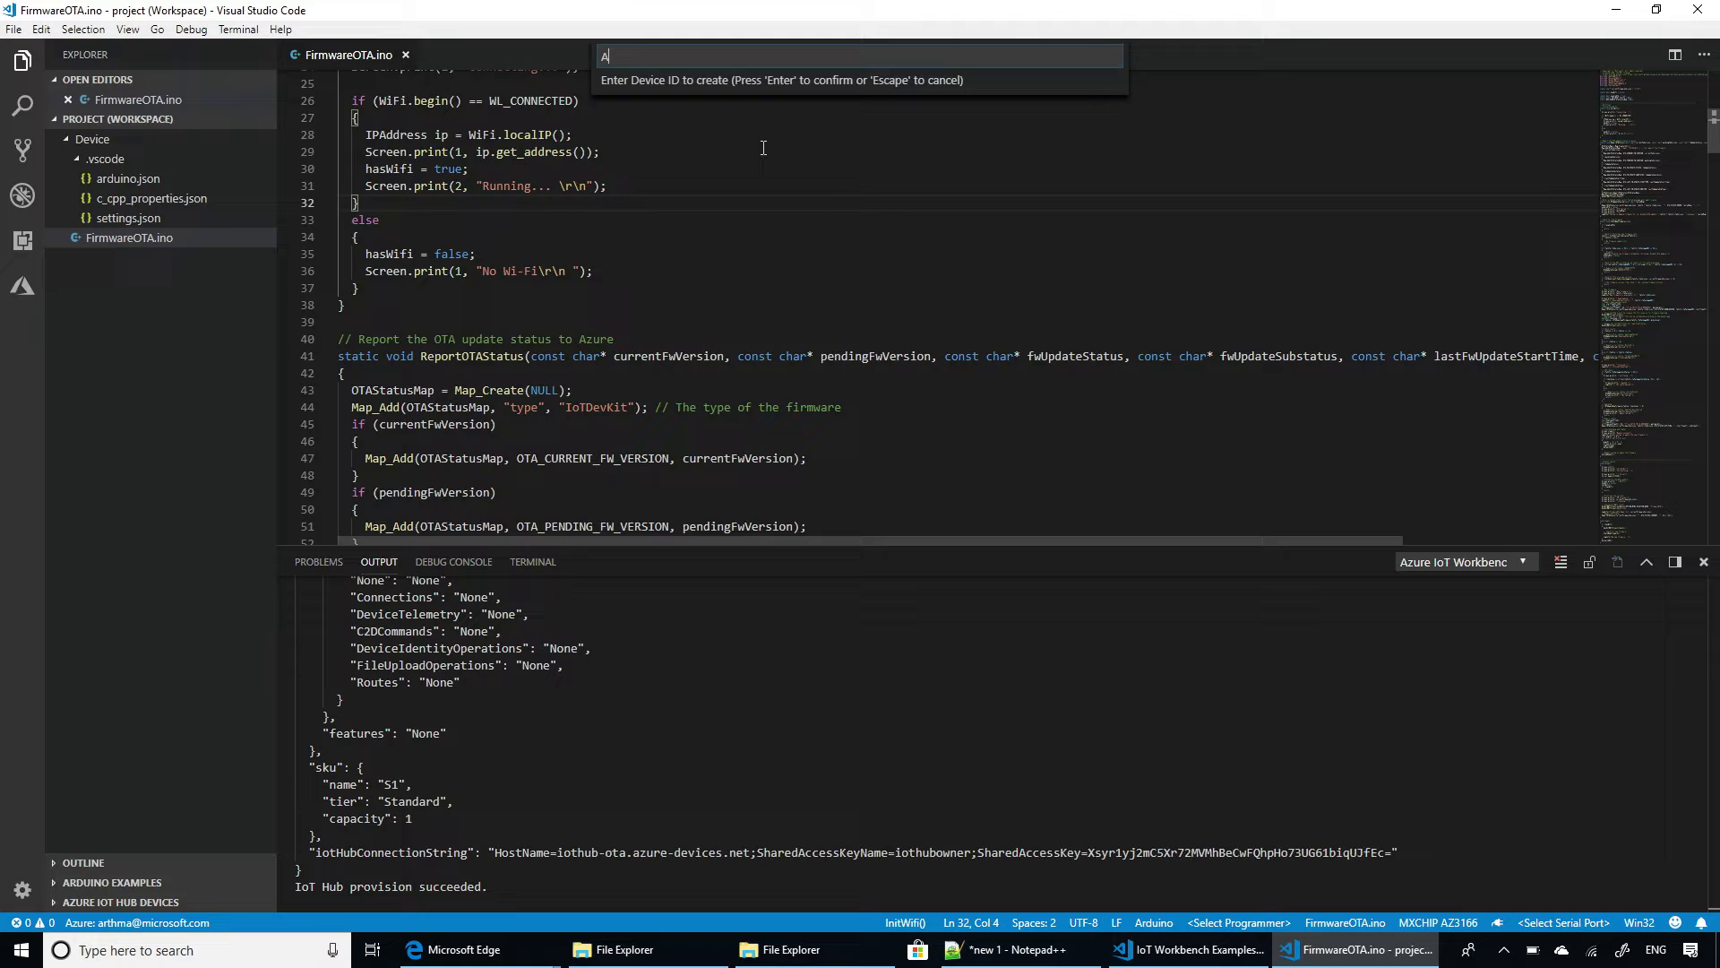
pyautogui.write('Z315')
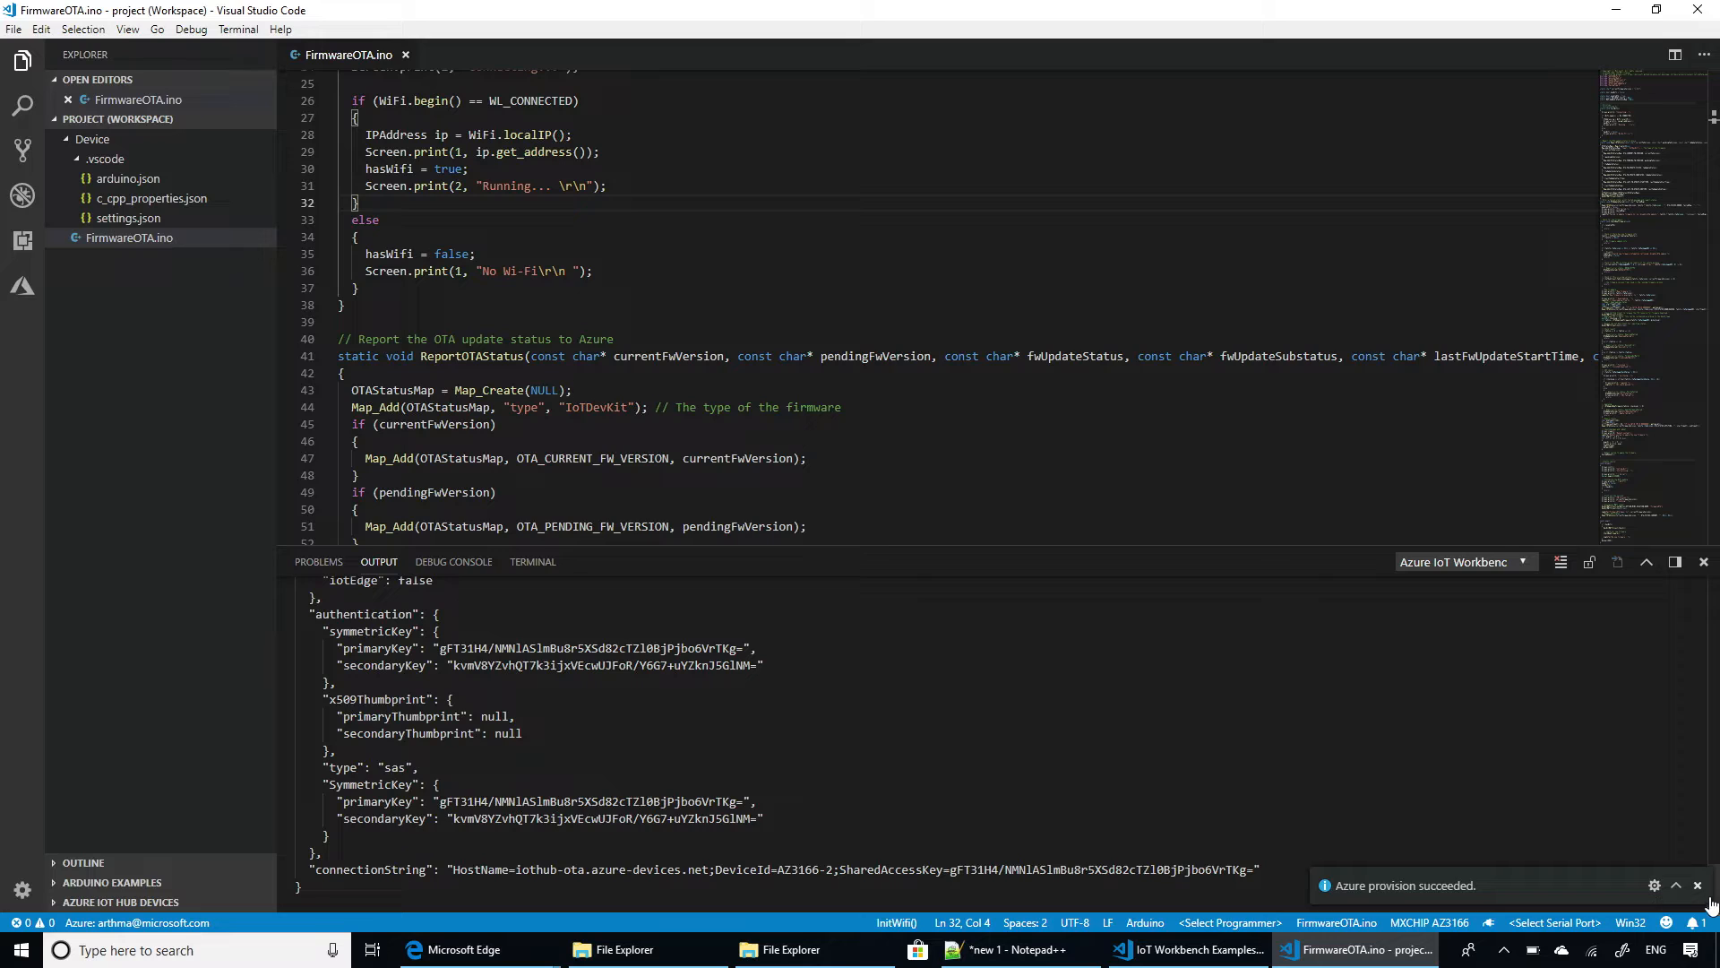
pyautogui.click(1697, 885)
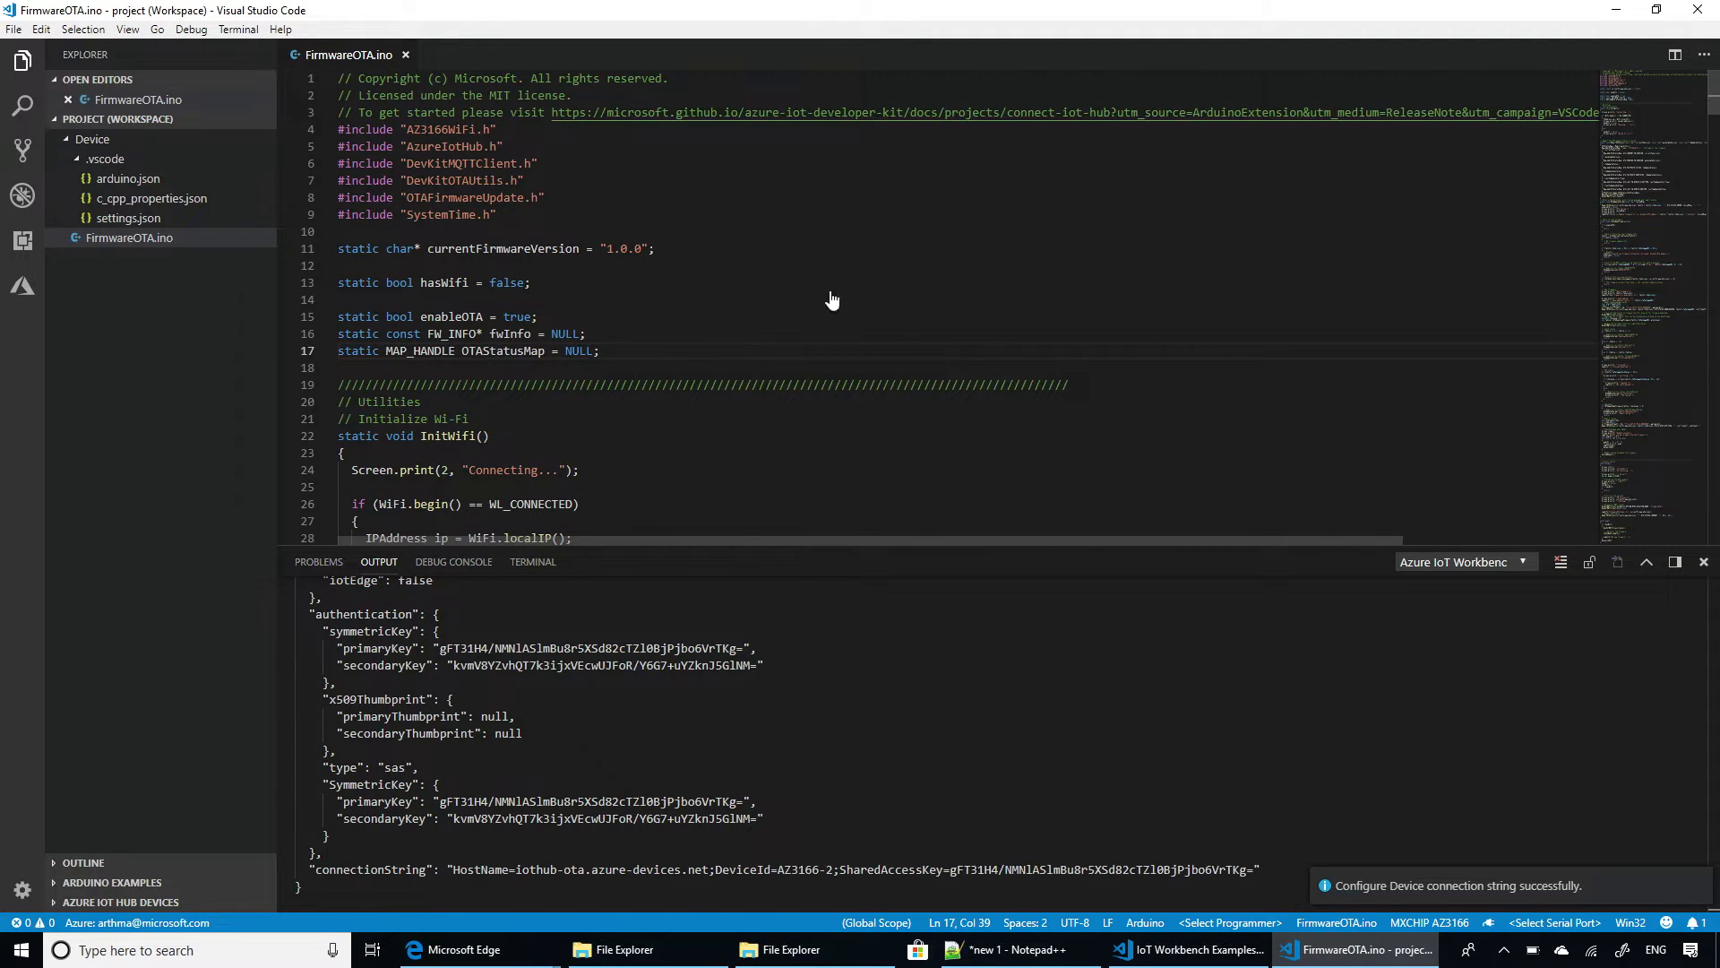
# Bring up the command palette to reach the IoT Workbench device settings commands.
pyautogui.press('Ctrl+Shift+P')
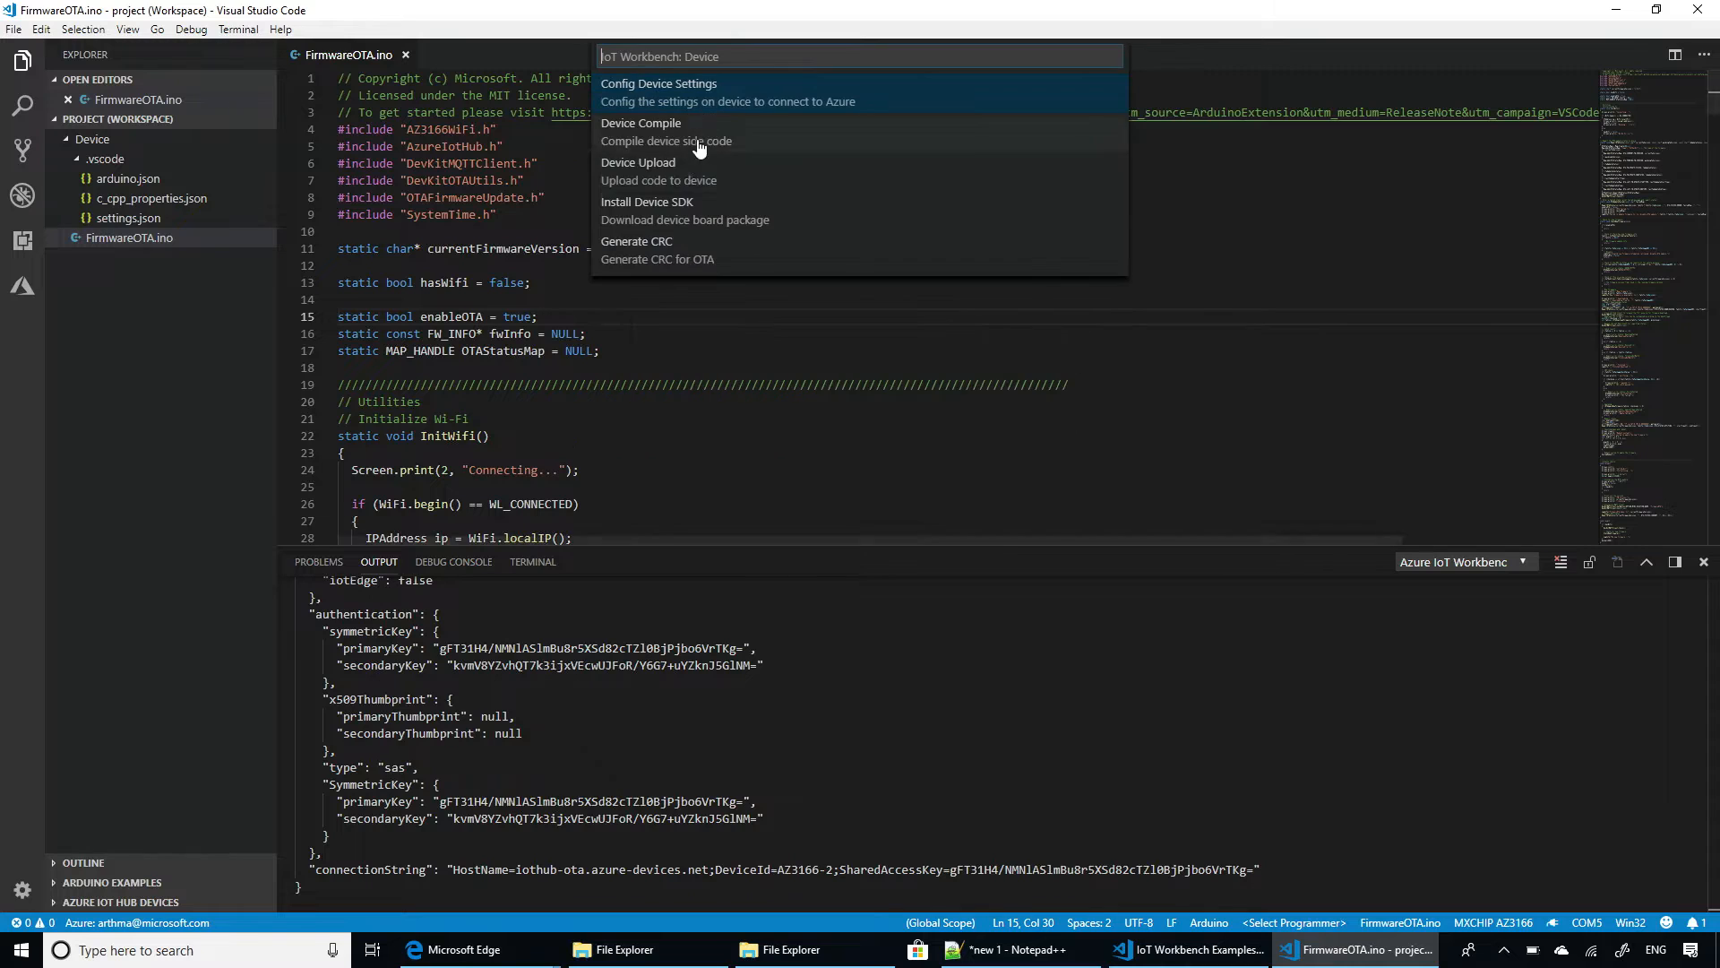
# Start Device Upload to compile and flash the Firmware OTA code to the DevKit.
pyautogui.click(638, 161)
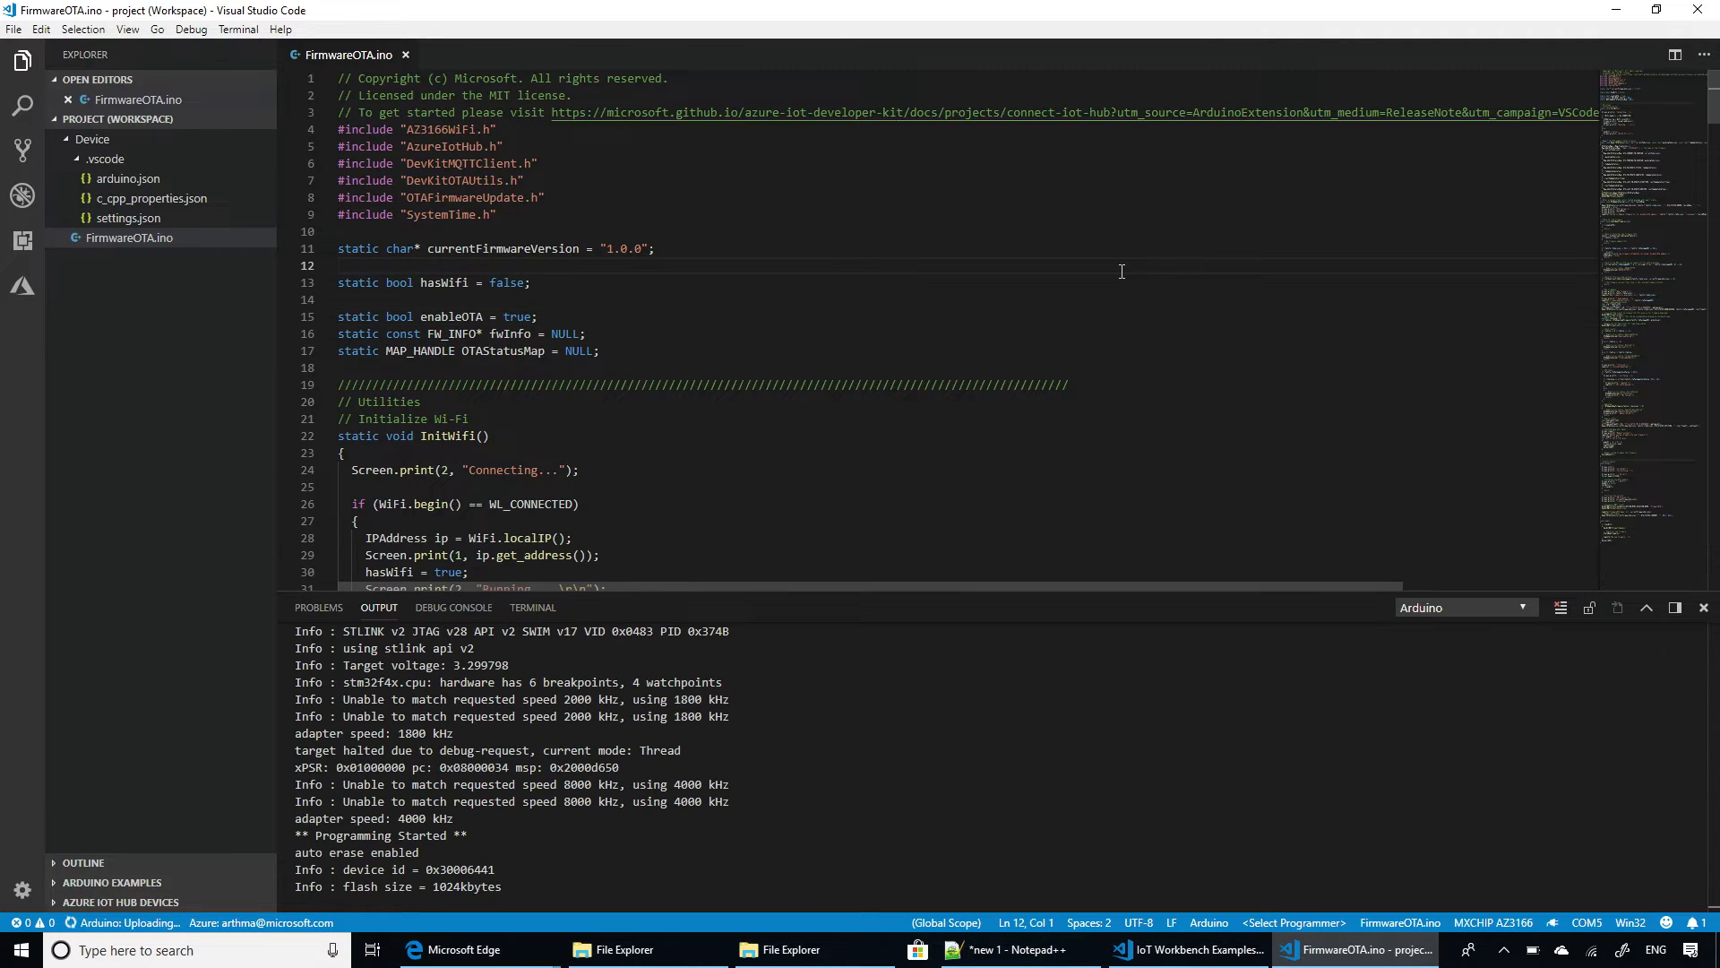
pyautogui.click(340, 266)
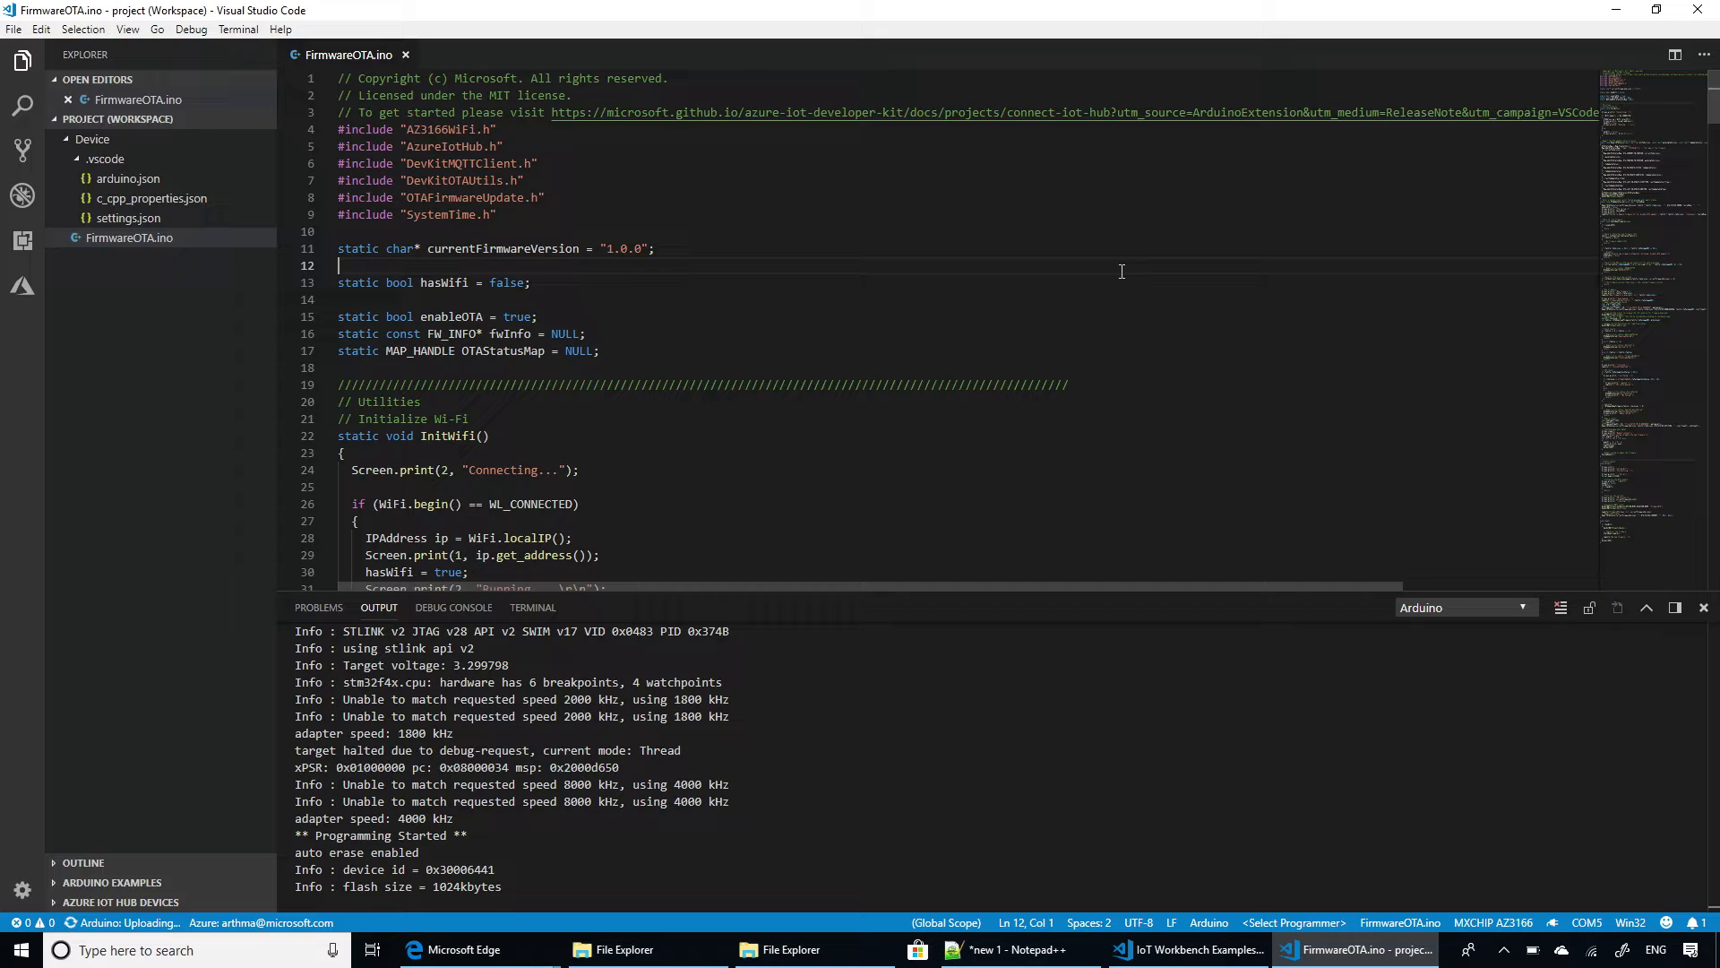